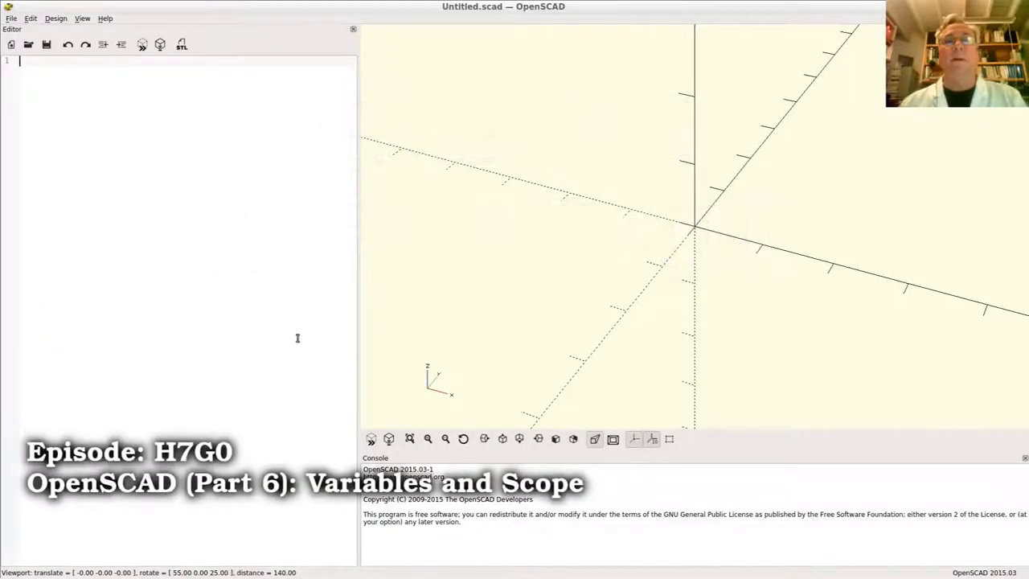
mouse_move(254, 331)
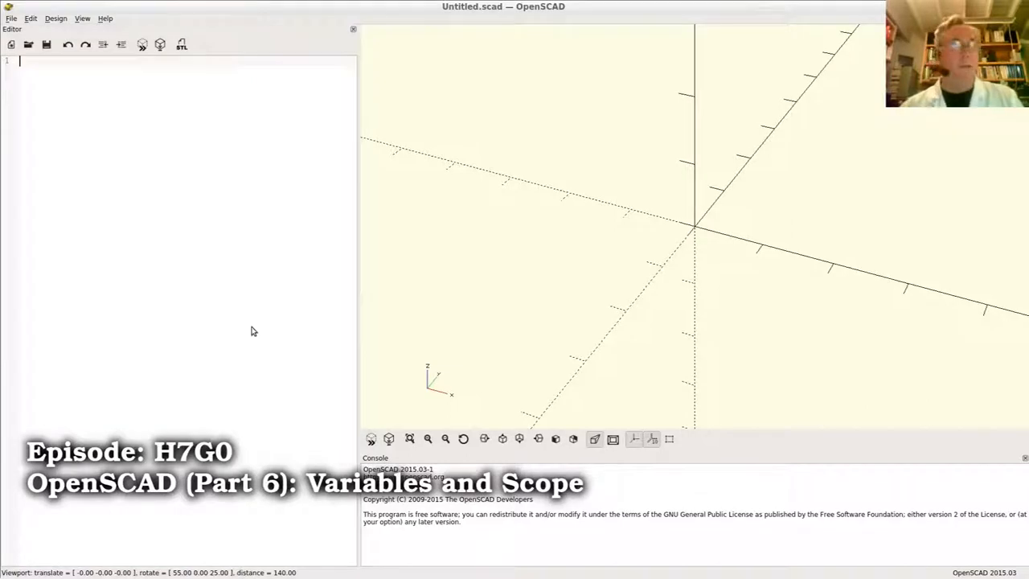
Begin the script with the assignment x=5; on line 1
text(x)
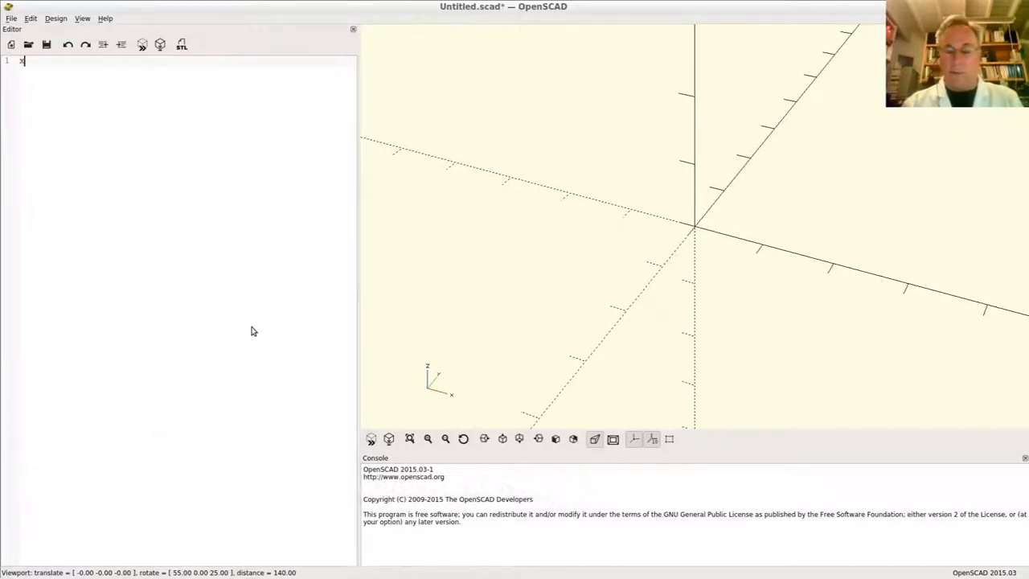
text(=5;)
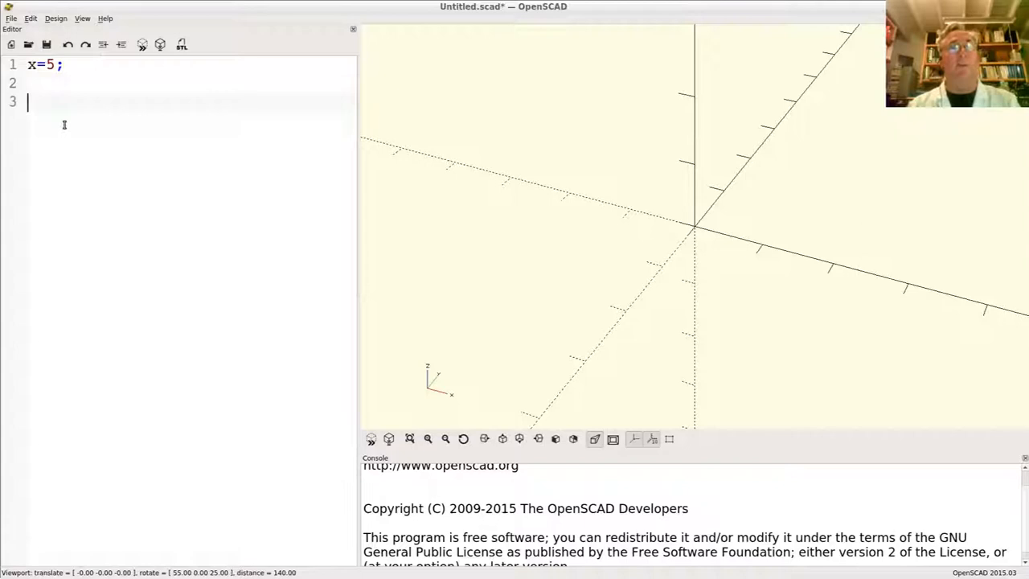
Add cube(x); and change x to [30,20,10], previewing a 30×20×10 box
text(cube()
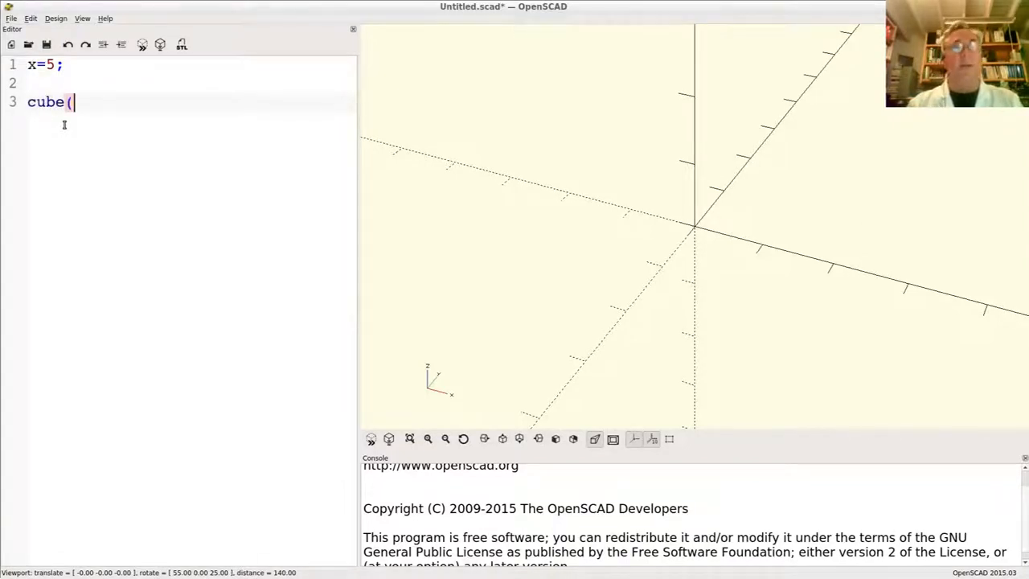
text(x);)
click(190, 65)
text([)
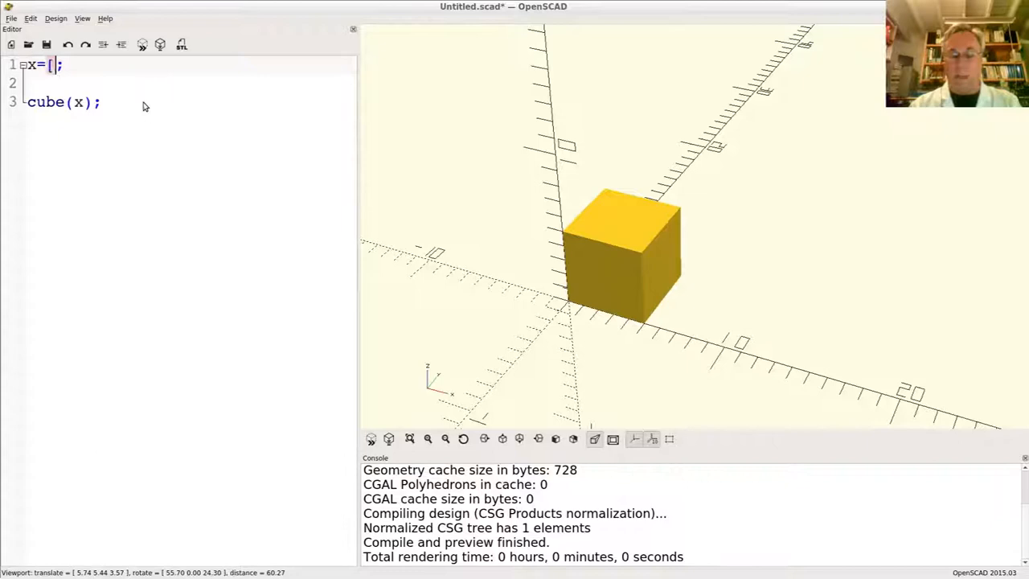
text(30)
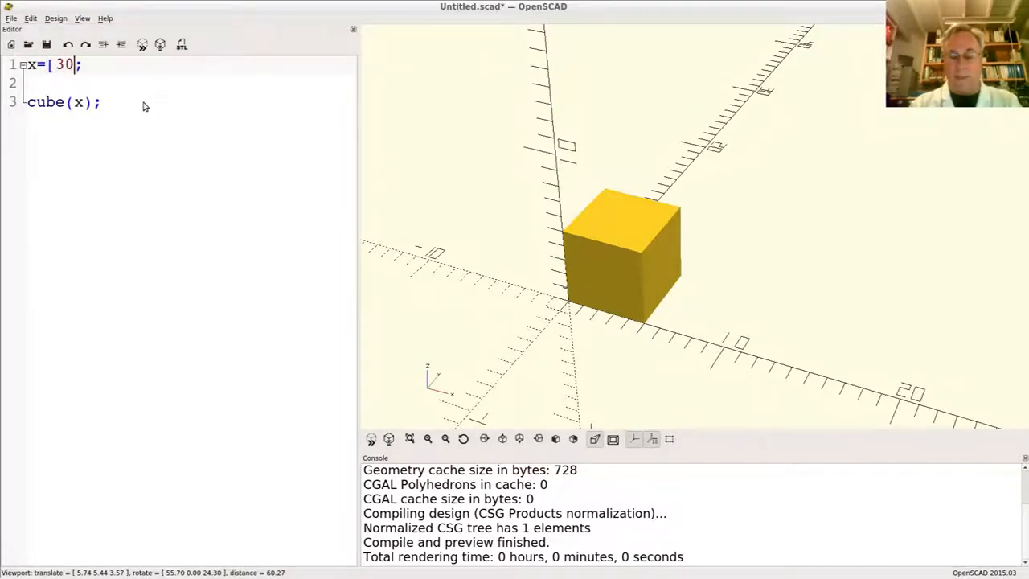
text(,20,10])
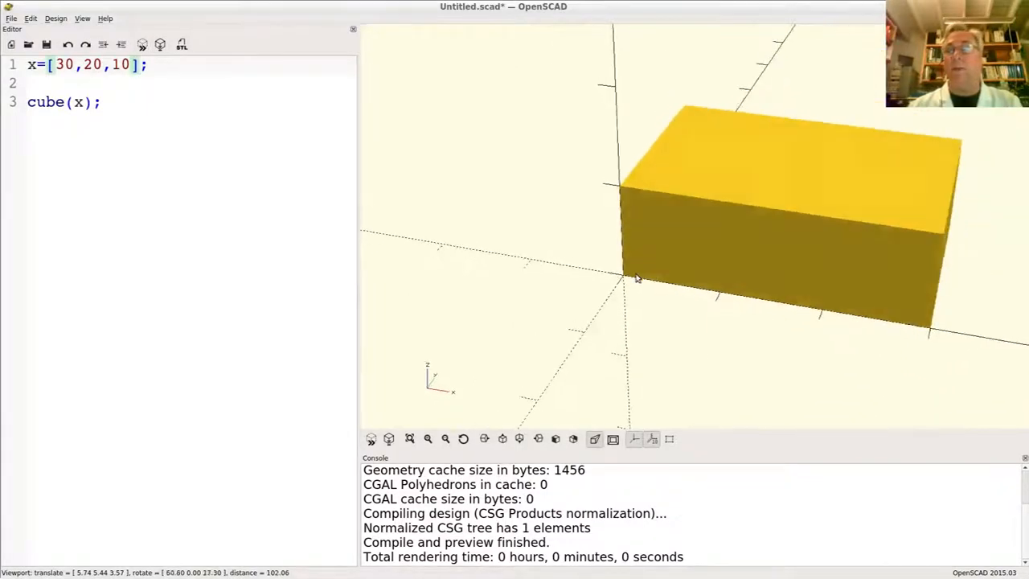
drag(635, 277, 603, 298)
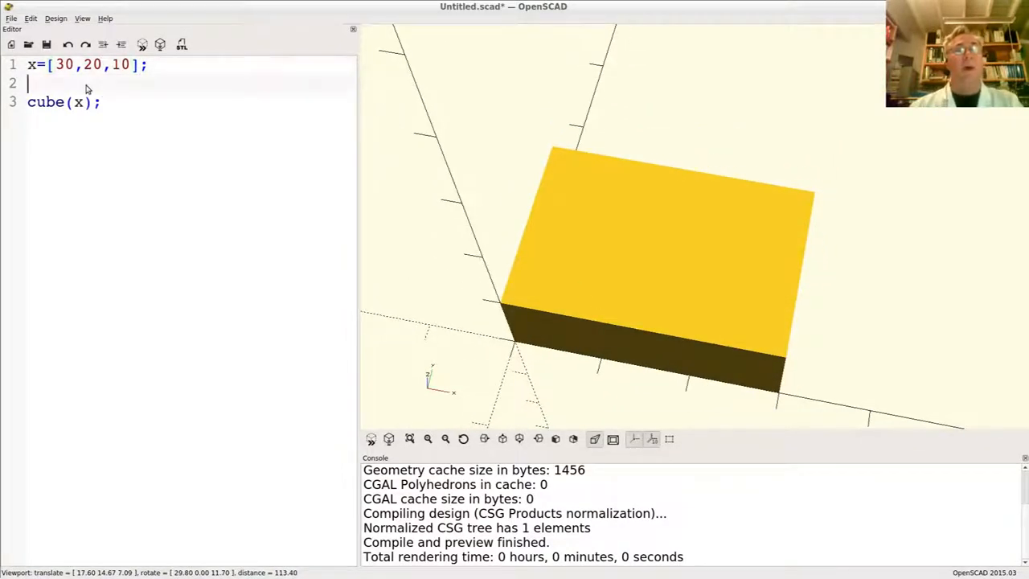
Define s="hello" and echo(s, x), printing "hello", [30, 20, 10] in the console
text(s=)
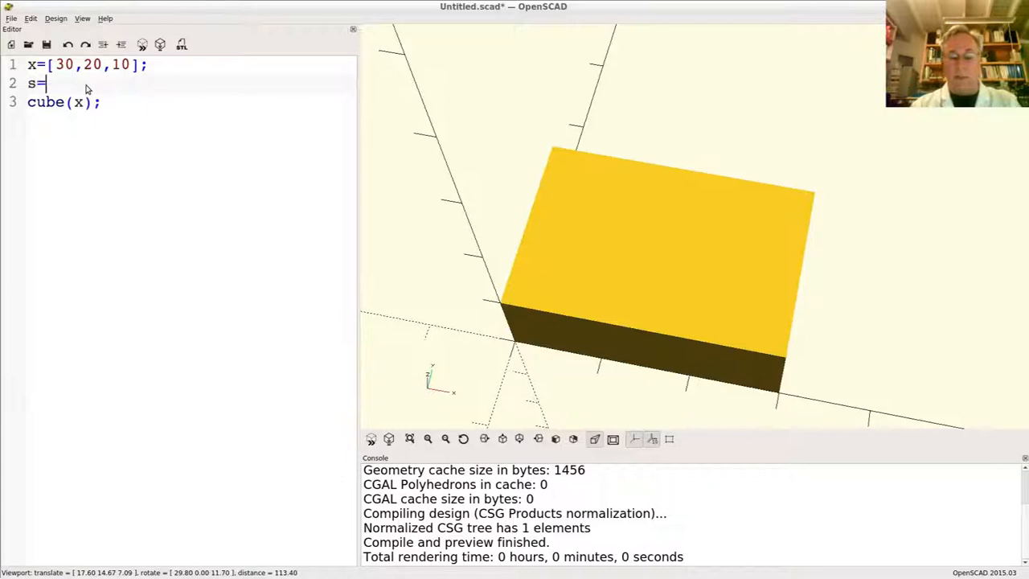
text("hello";)
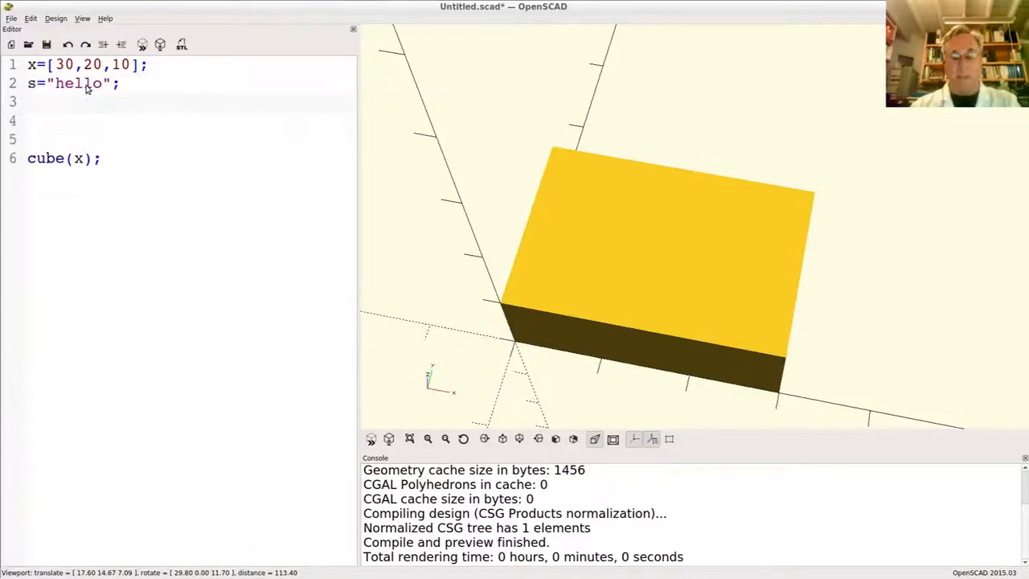
text(echo()
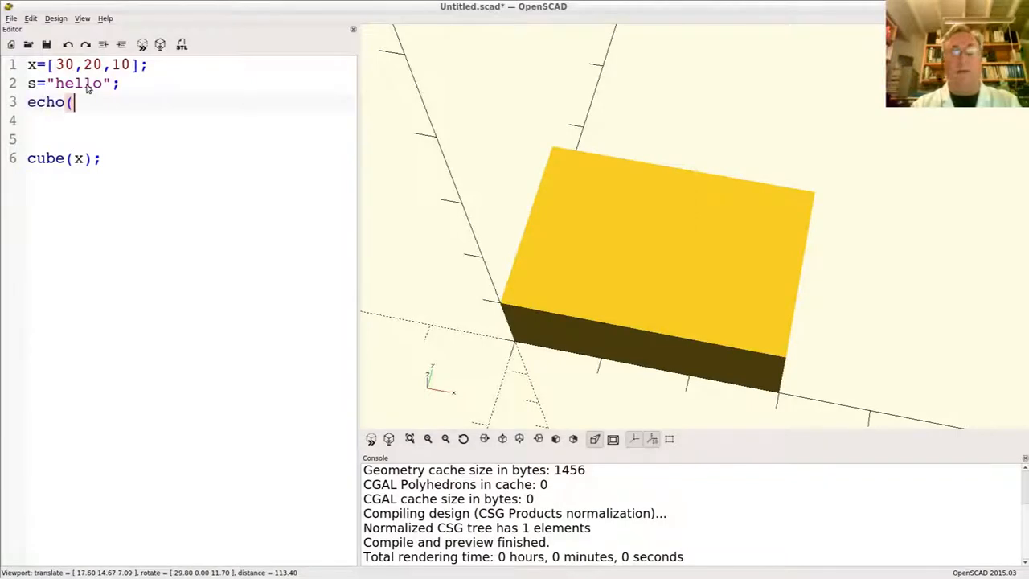
text(s);)
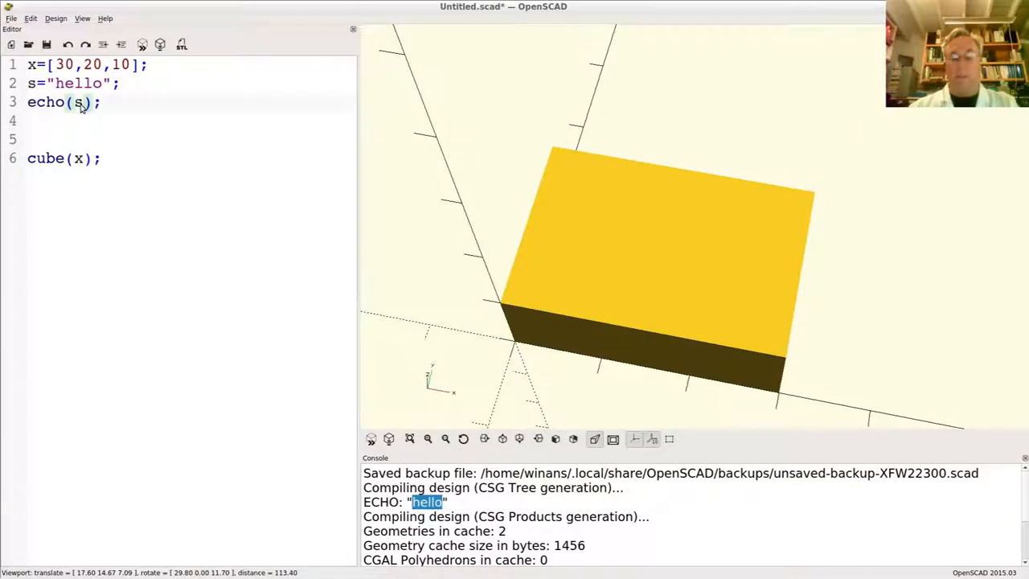
text(, x)
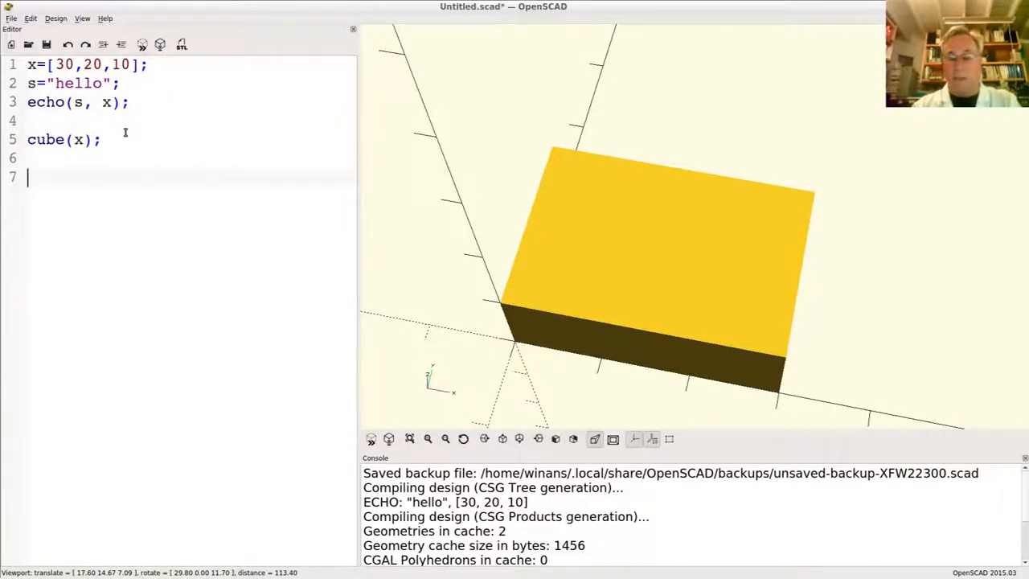
Append x=10; and translate([0,40,0]) cube(x); for a second cube offset 40 along Y
text(x=)
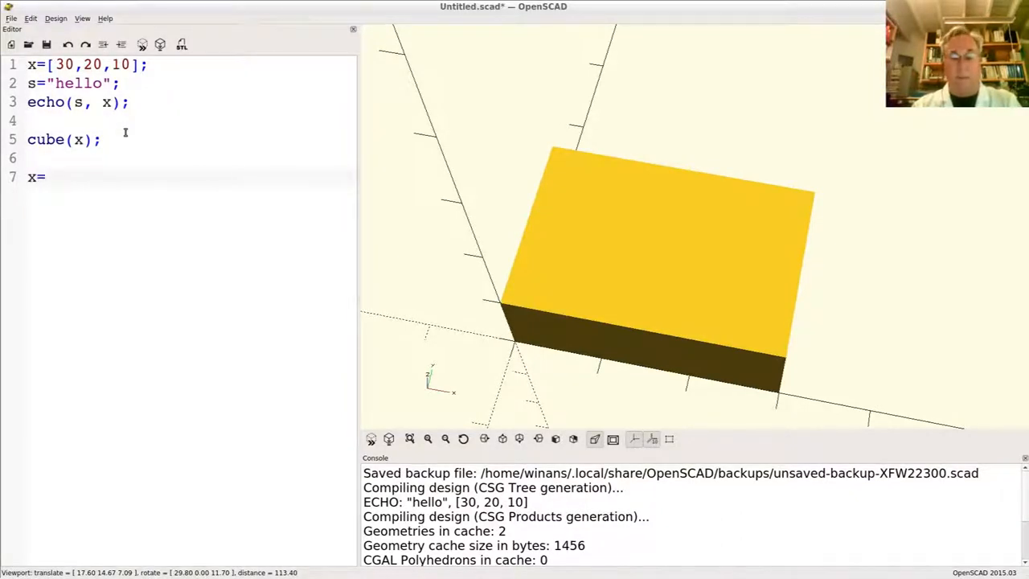
text(10;)
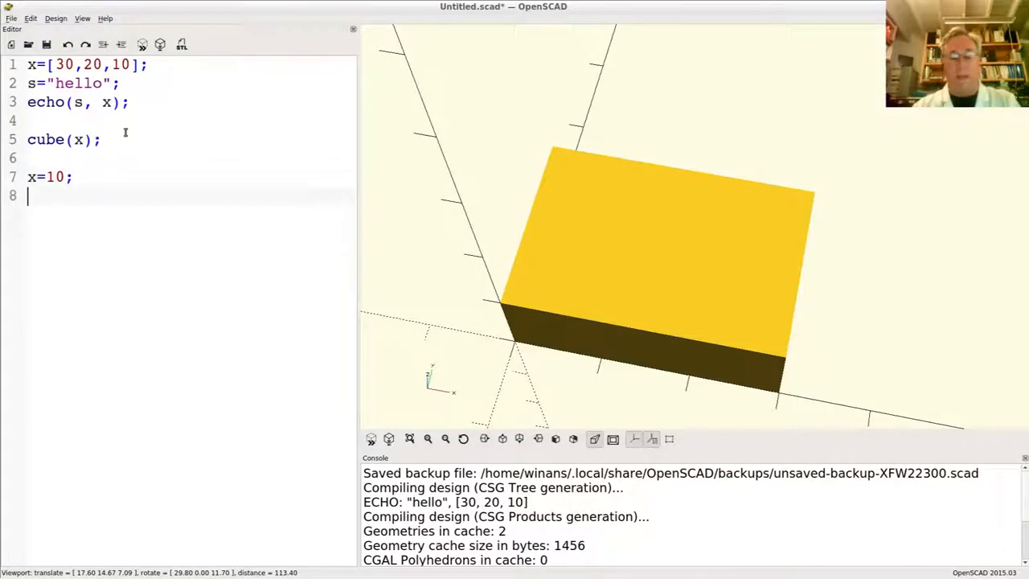
text(t)
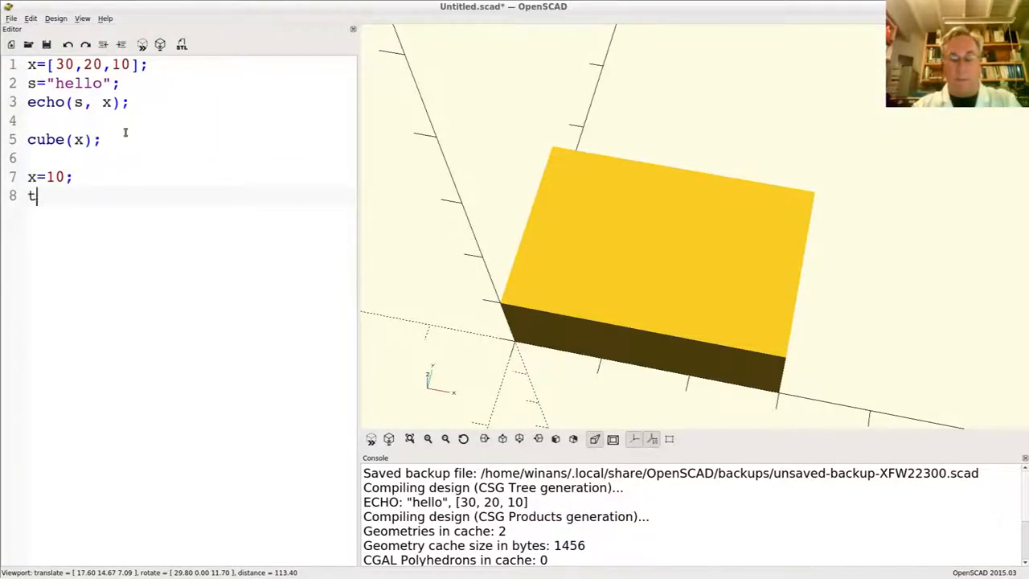
text(ransl)
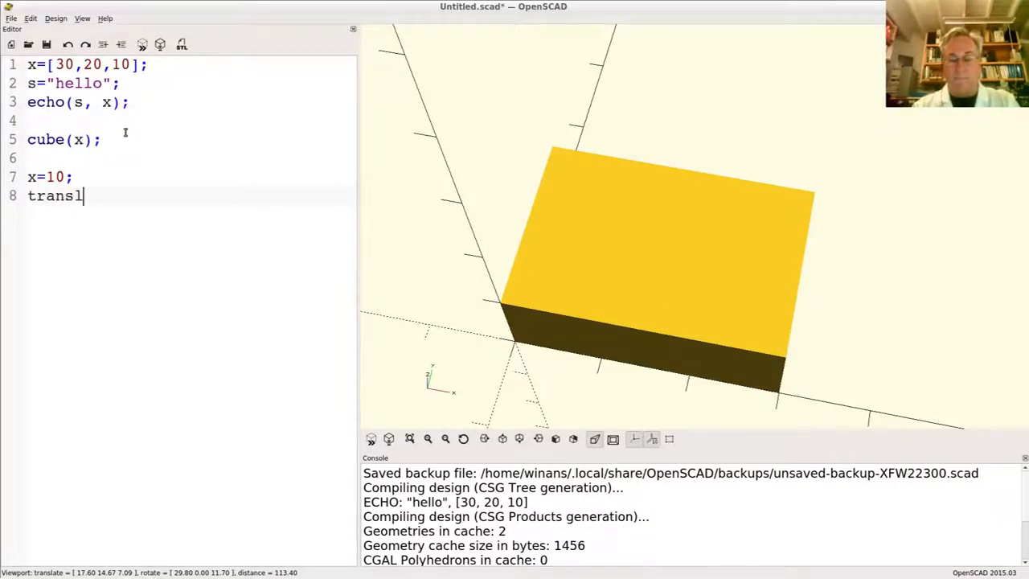
text(ate([)
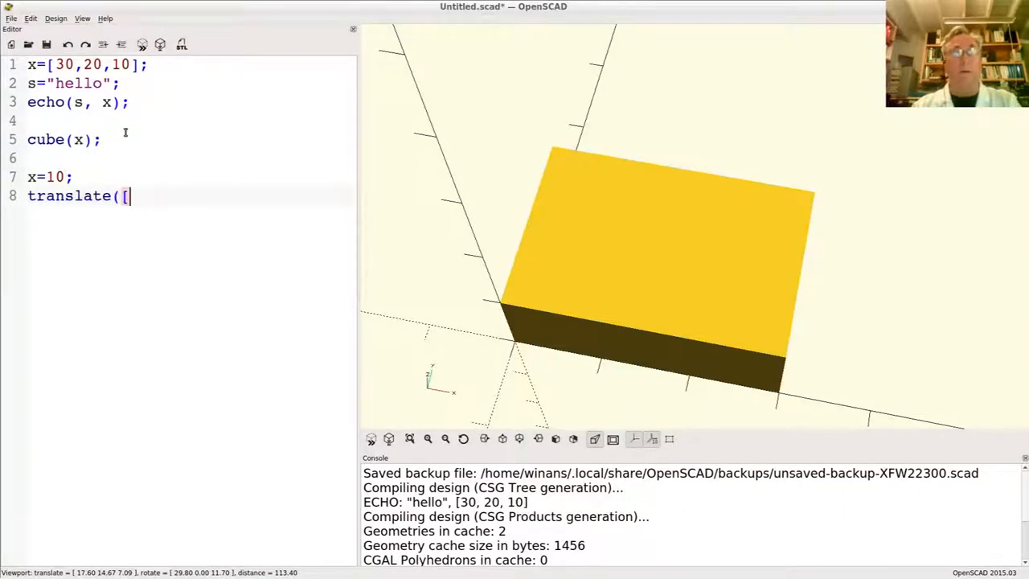
text(0,)
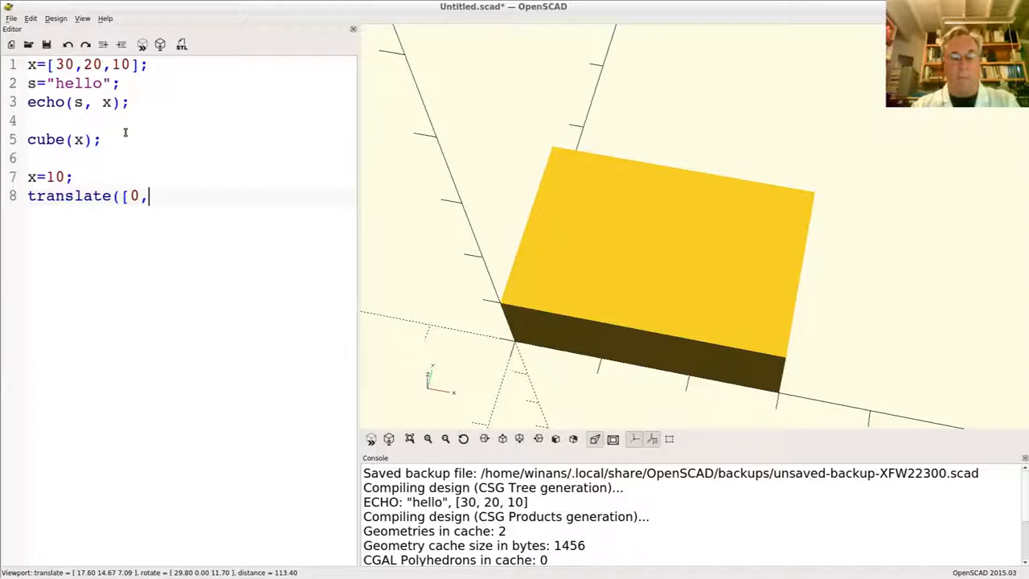
text(40,0)
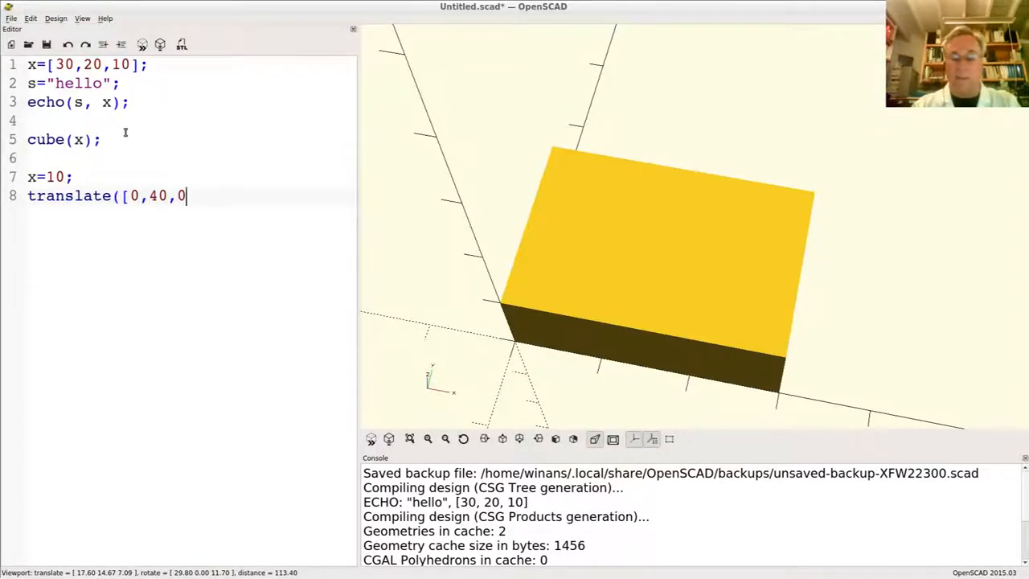
text(]))
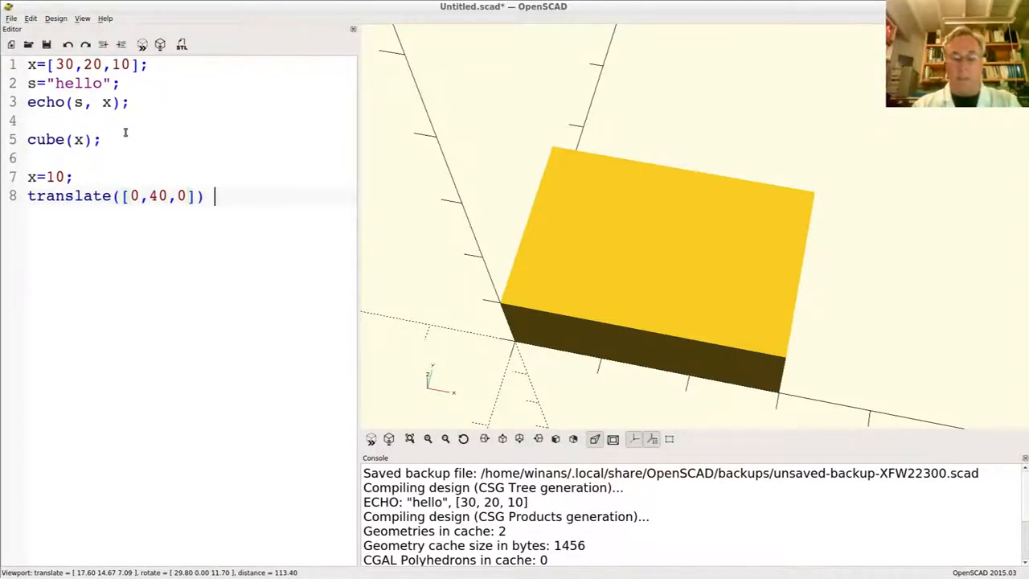
text(cu)
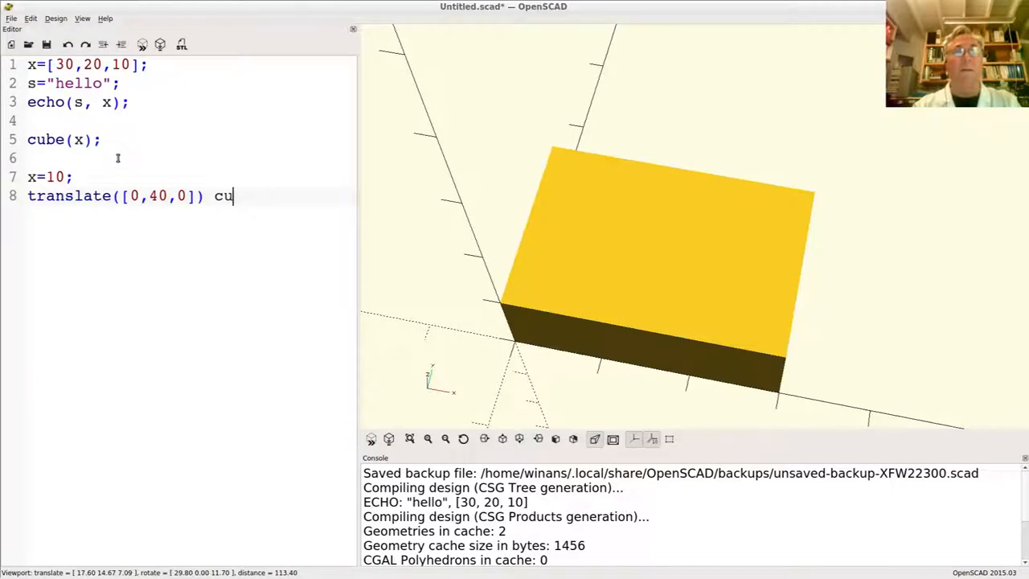
text(be(x)
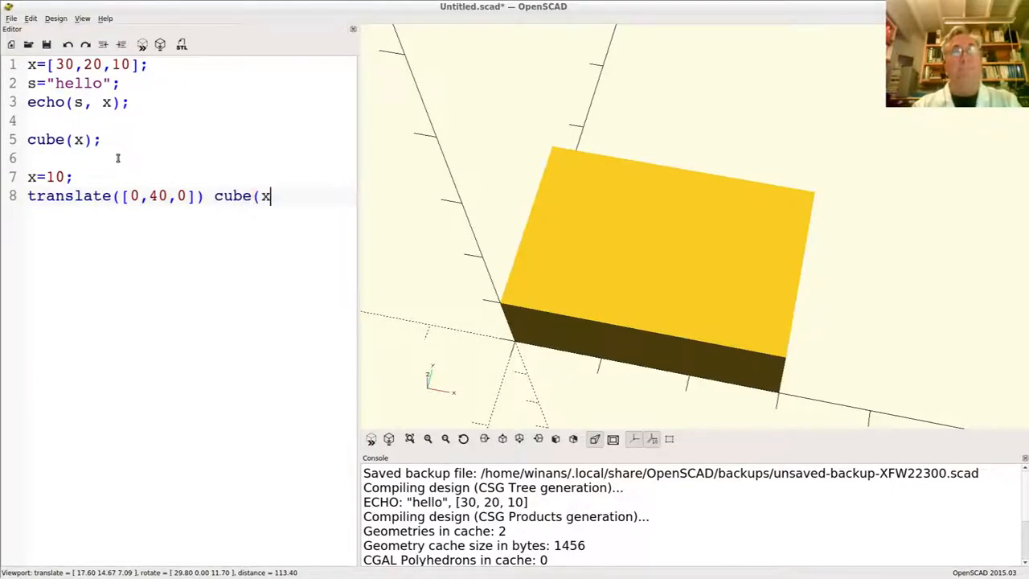
text();)
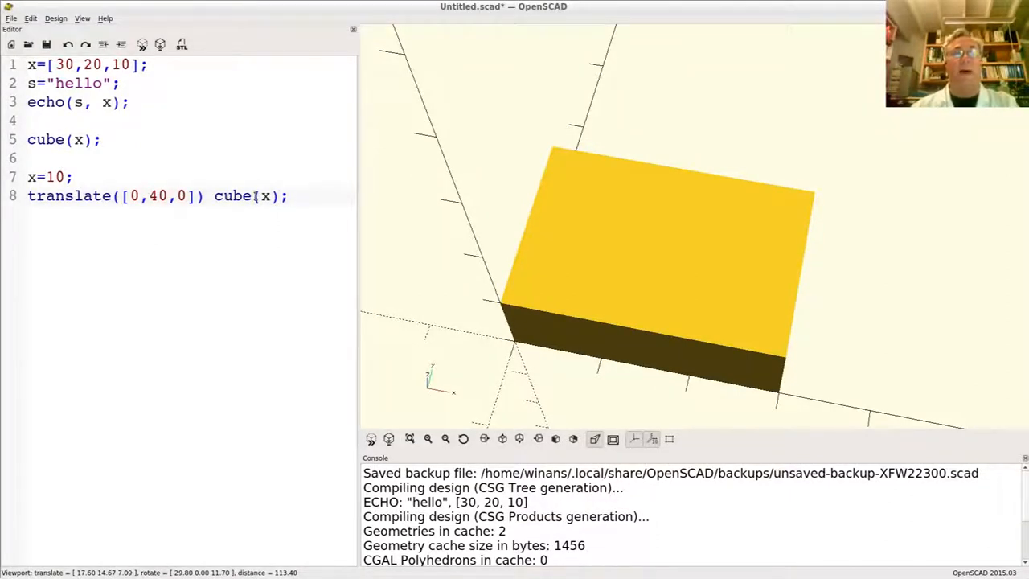
triple_click(157, 196)
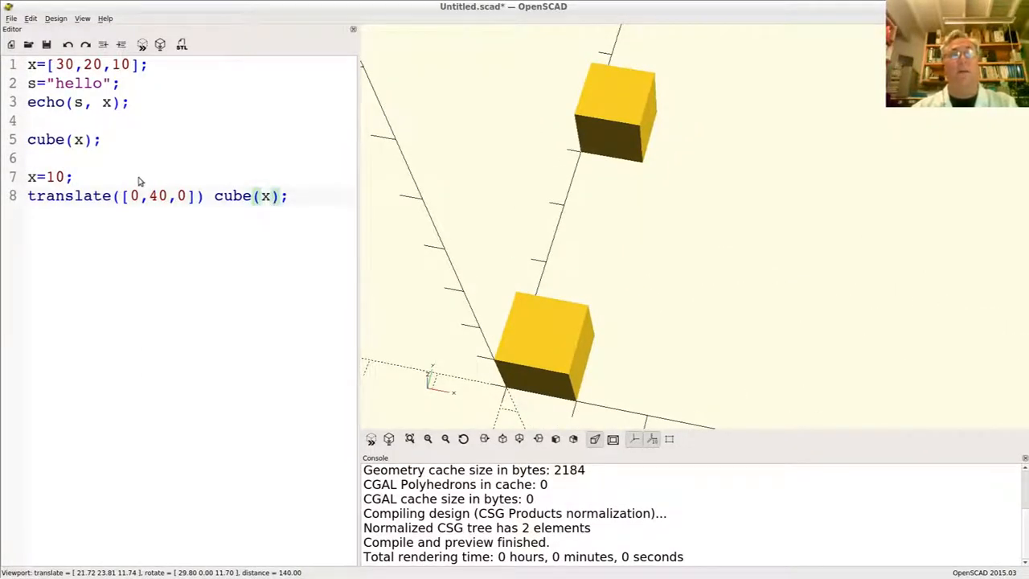
mouse_move(113, 180)
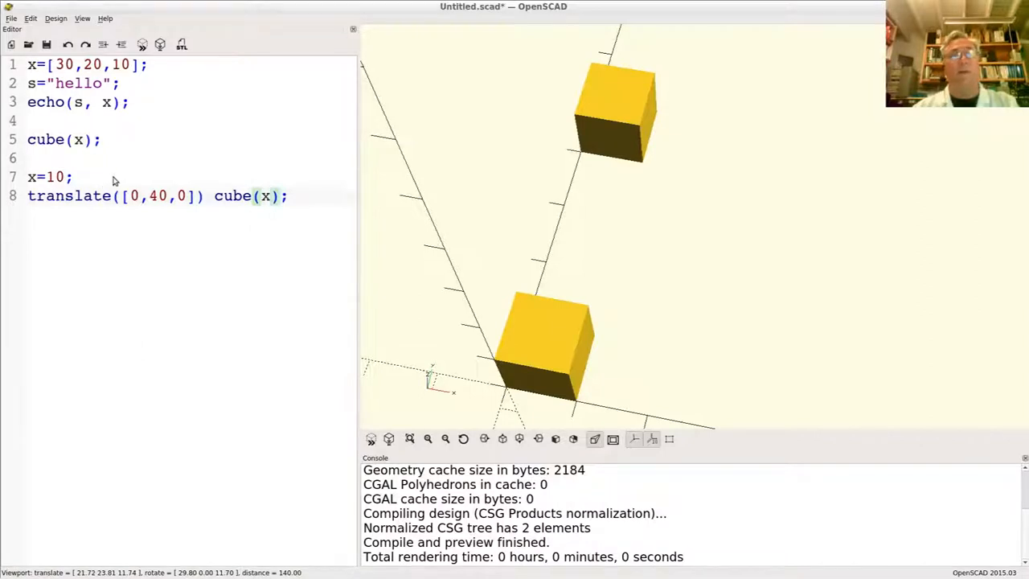
triple_click(48, 177)
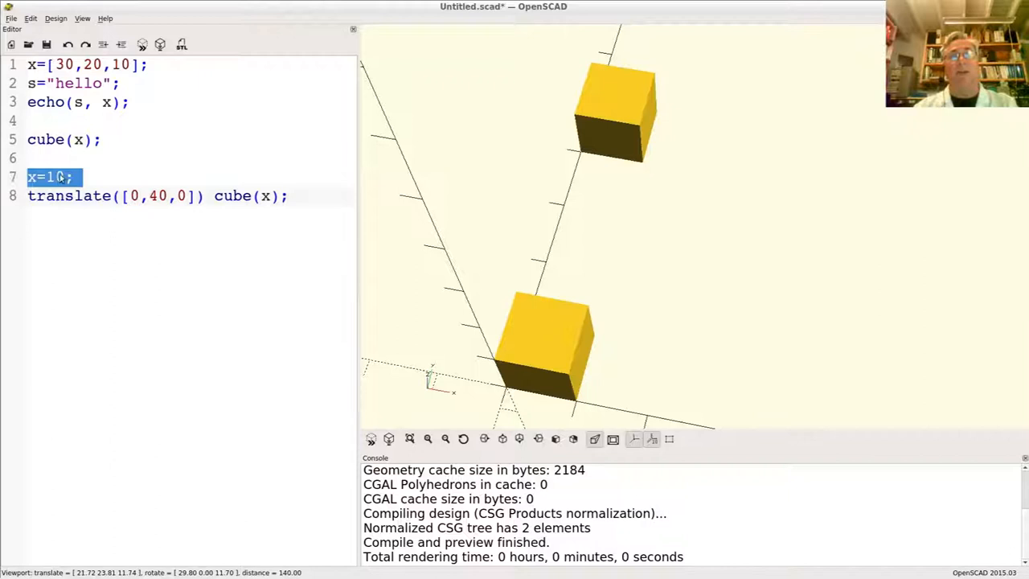
right_click(57, 177)
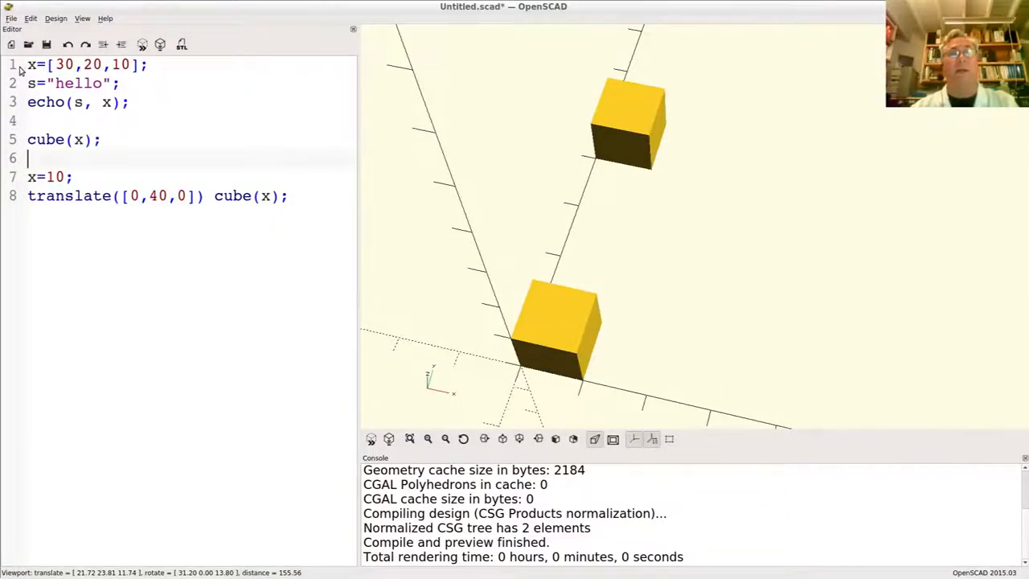
triple_click(87, 64)
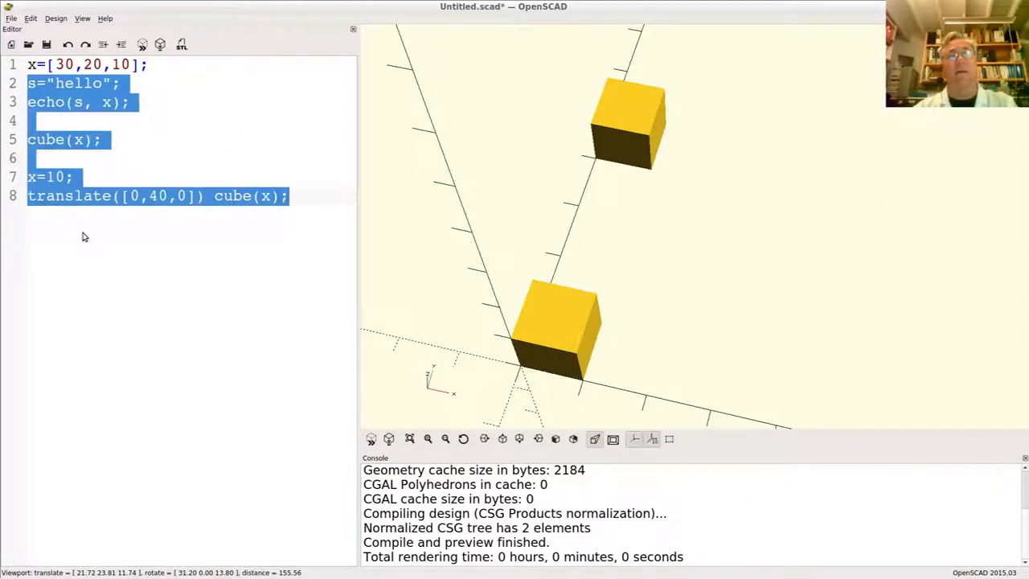
click(65, 88)
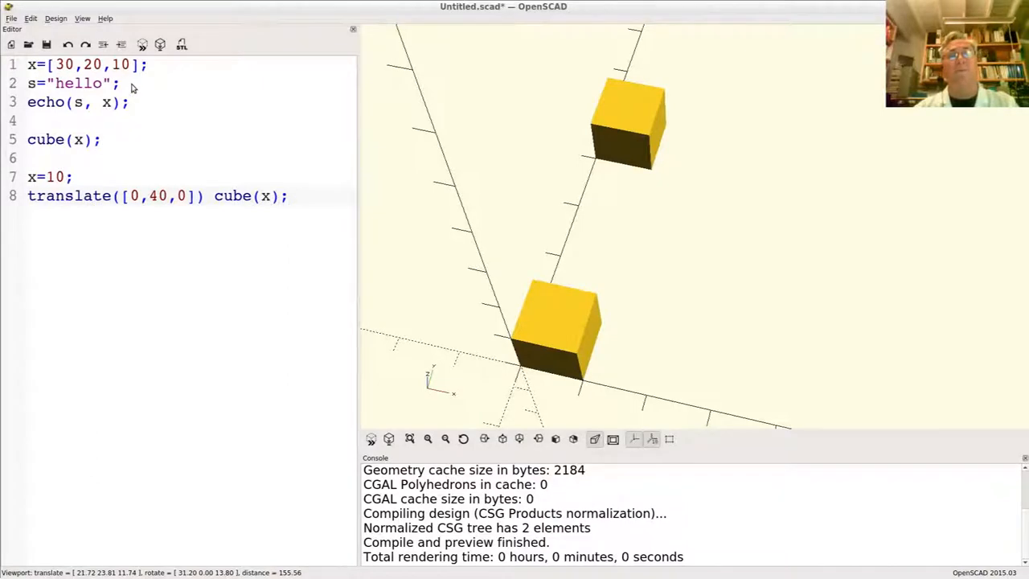
mouse_move(143, 78)
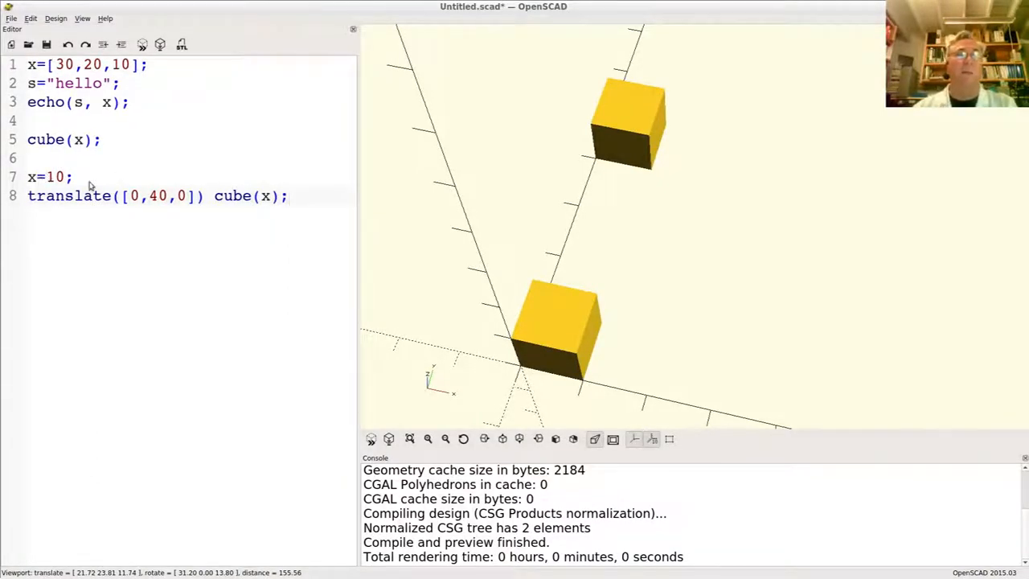
double_click(48, 175)
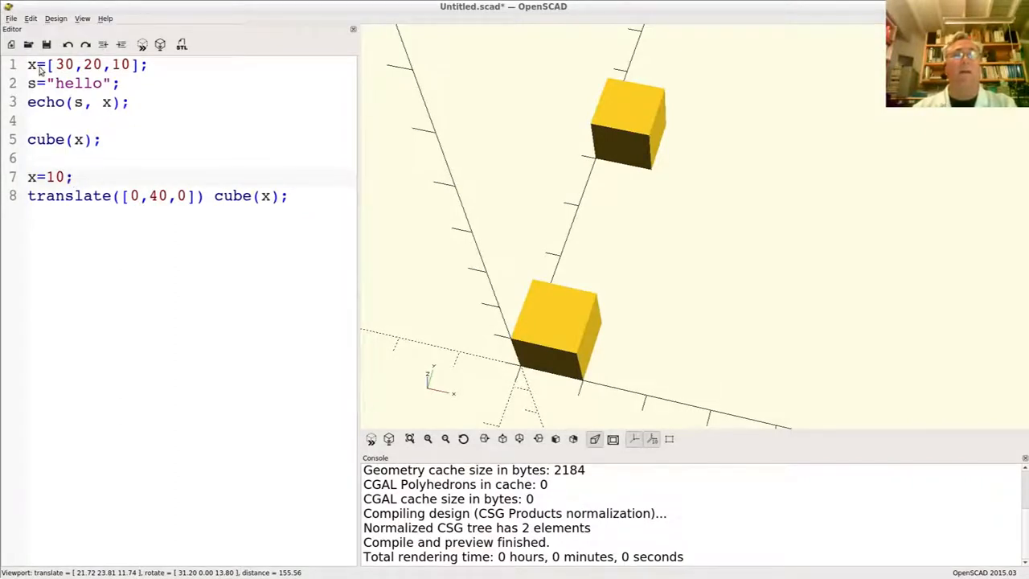
triple_click(86, 64)
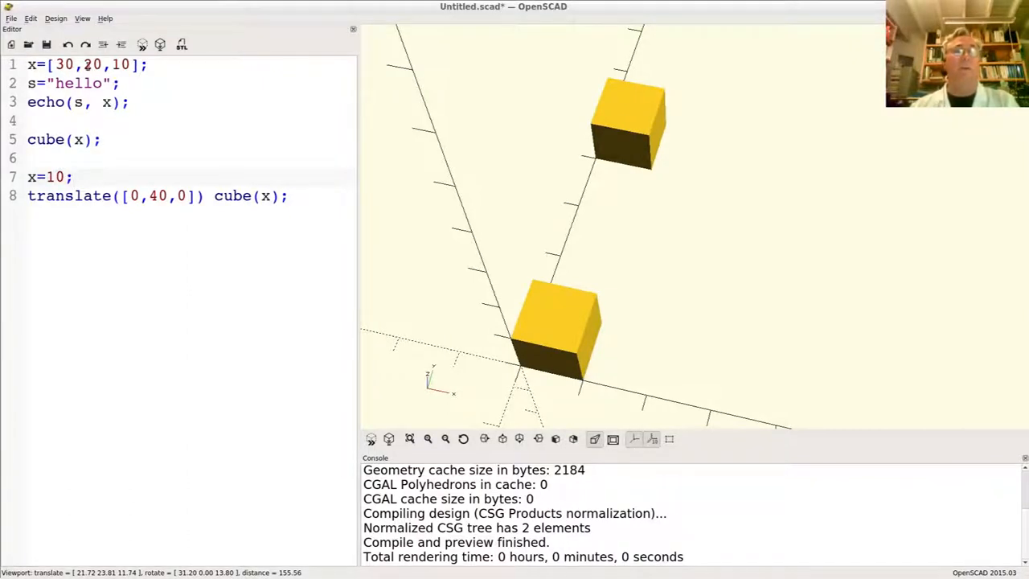
mouse_move(220, 90)
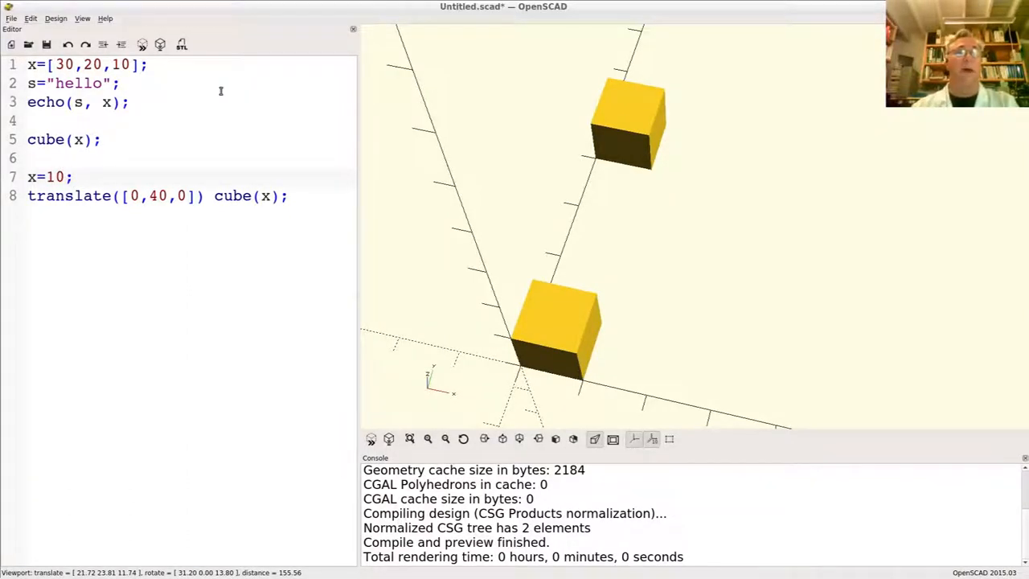
click(74, 177)
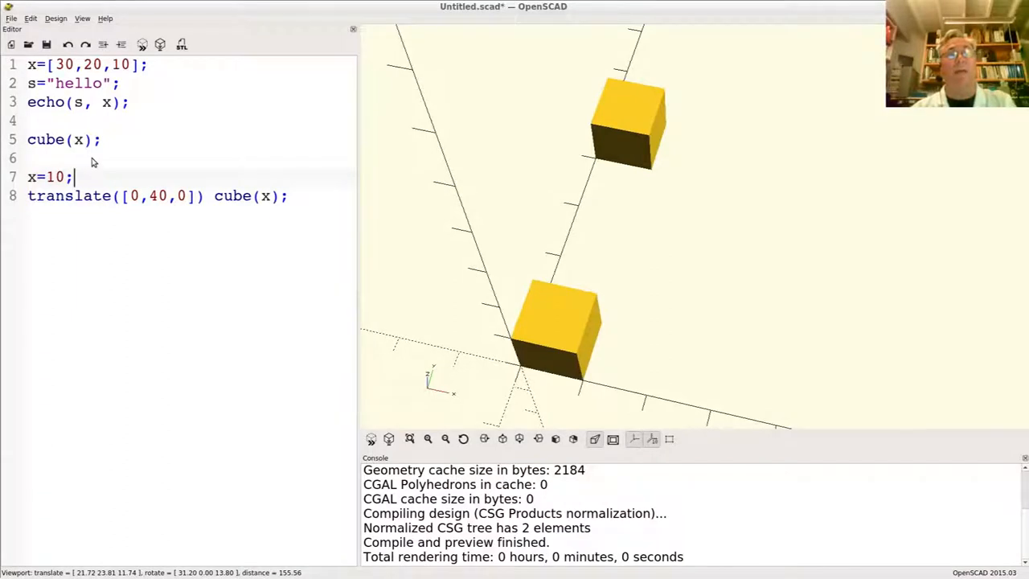
mouse_move(103, 180)
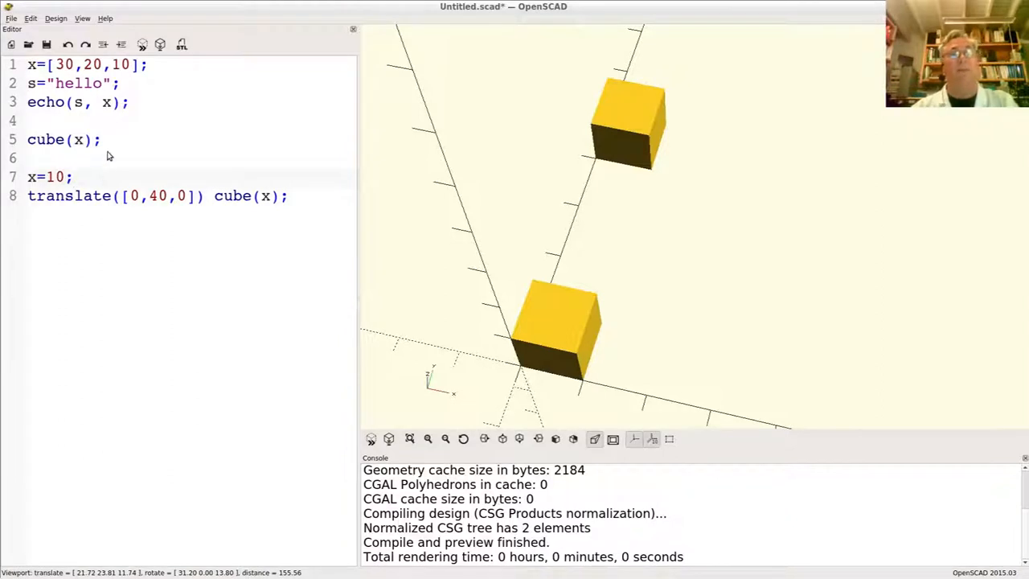
mouse_move(129, 170)
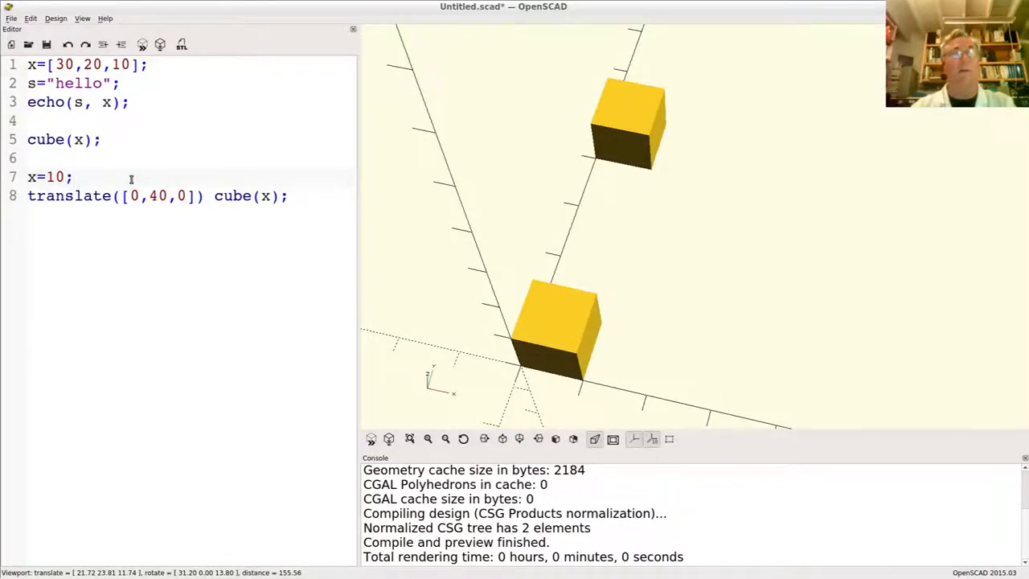
Insert z=[10,10,50]; and x=z; after the x=10; line
key(Return)
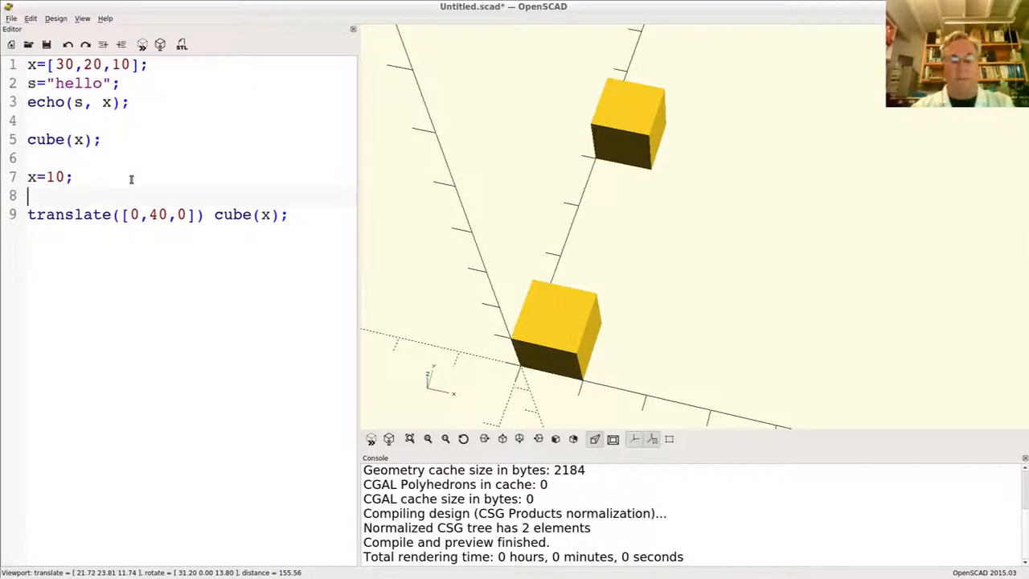
text(z=)
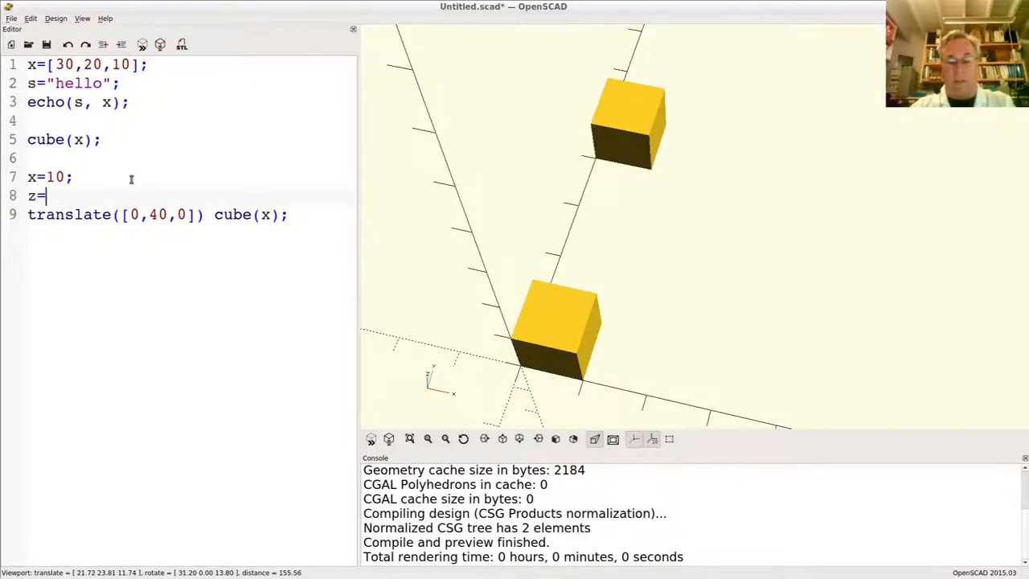
text([10,)
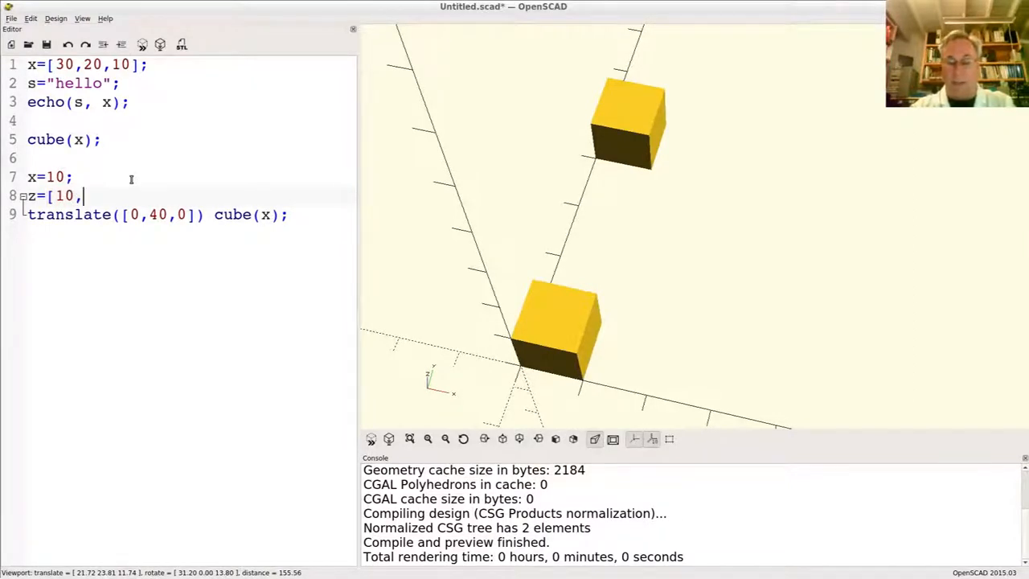
text(10,50];)
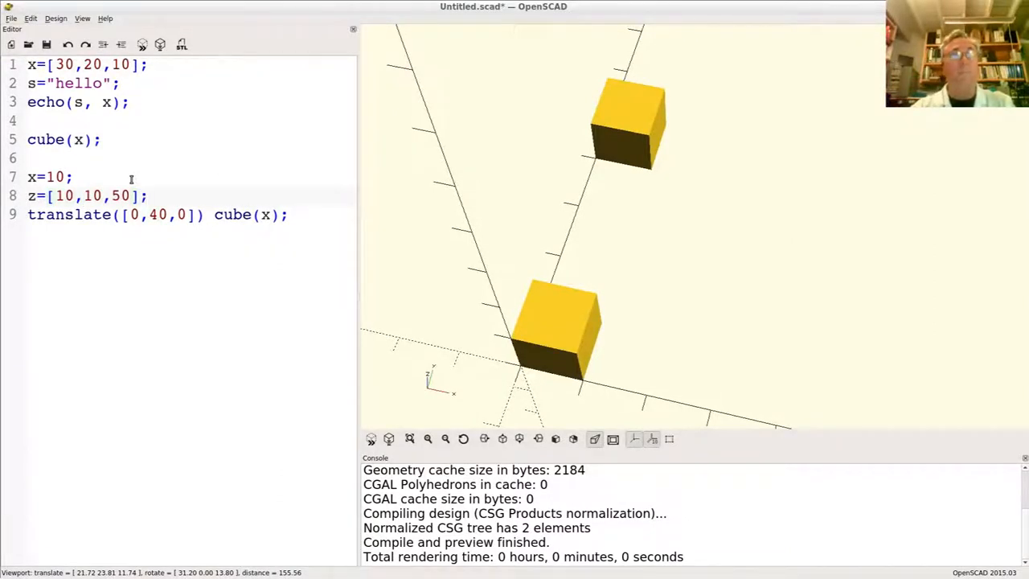
text(x=)
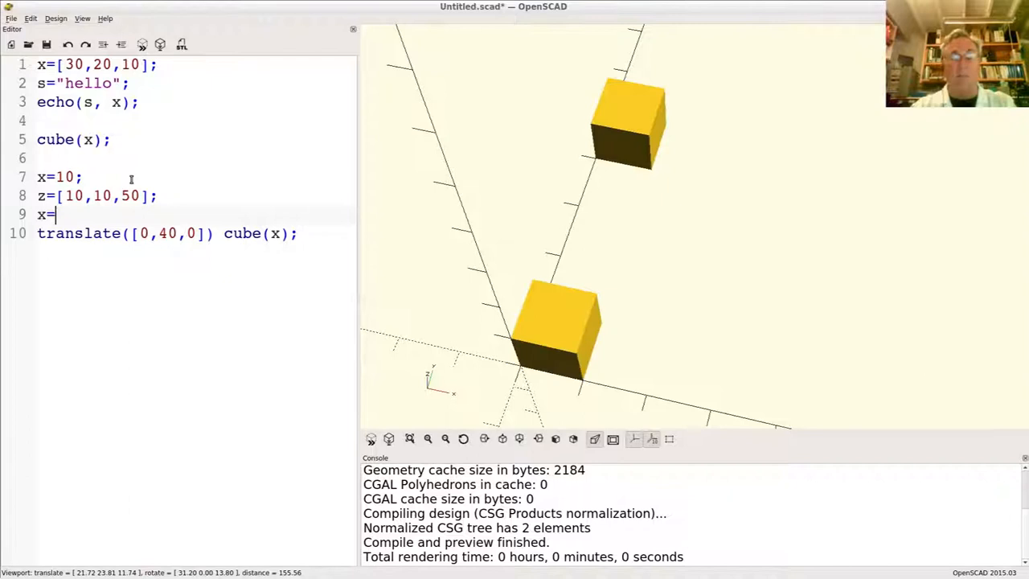
text(z;)
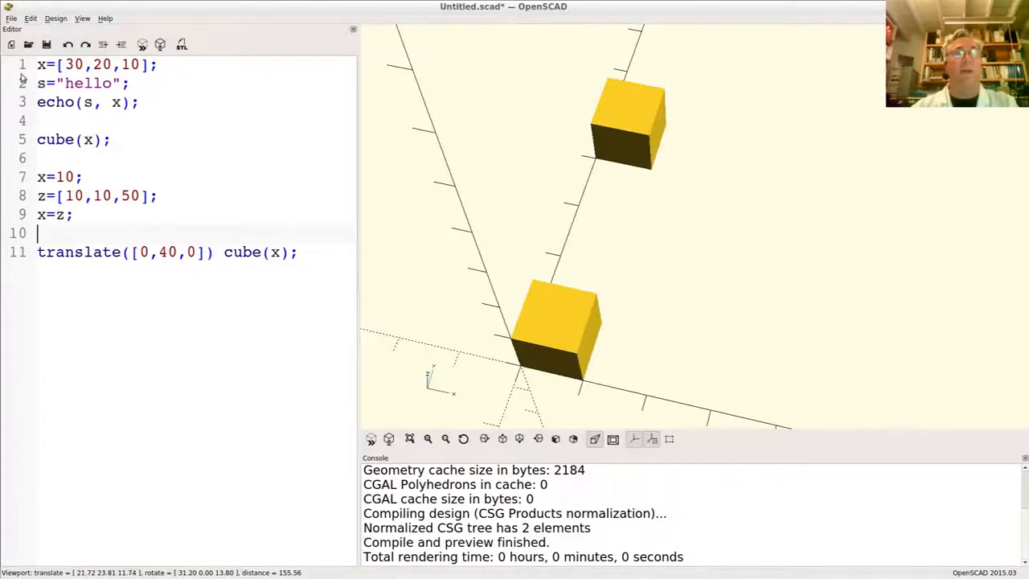
Highlight the x=z; and z=[10,10,50]; assignments to discuss them
triple_click(96, 65)
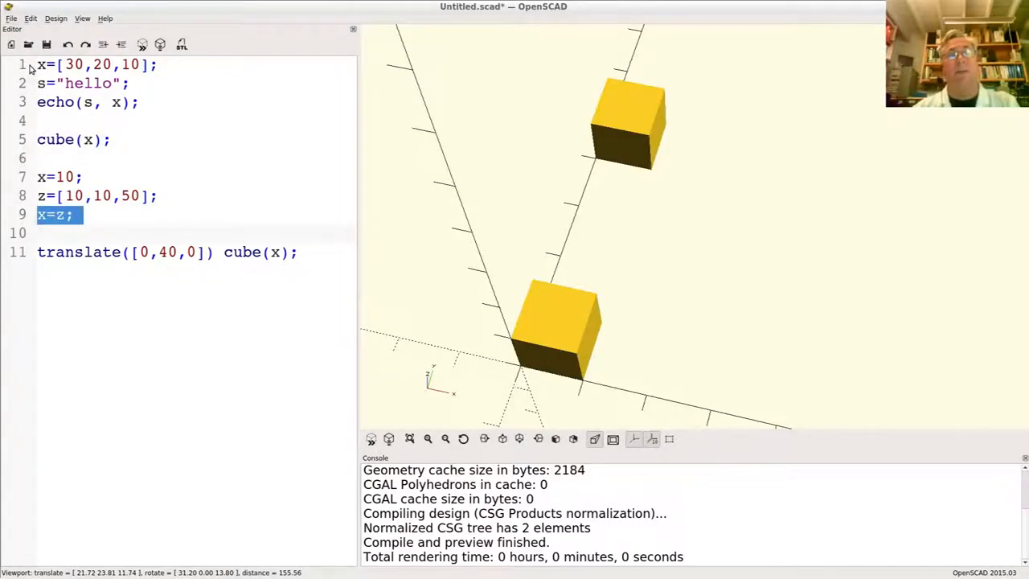
click(72, 216)
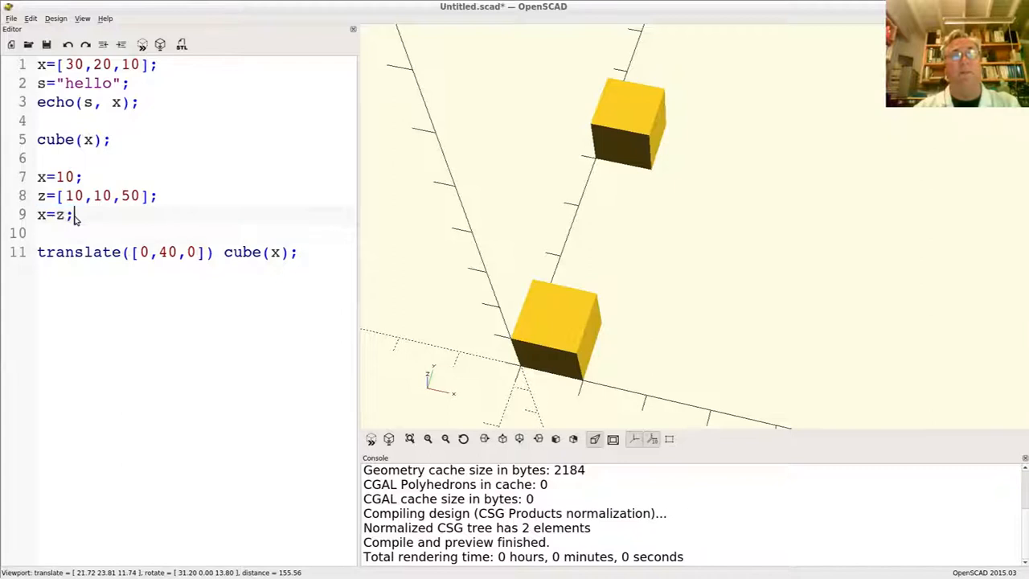
double_click(93, 196)
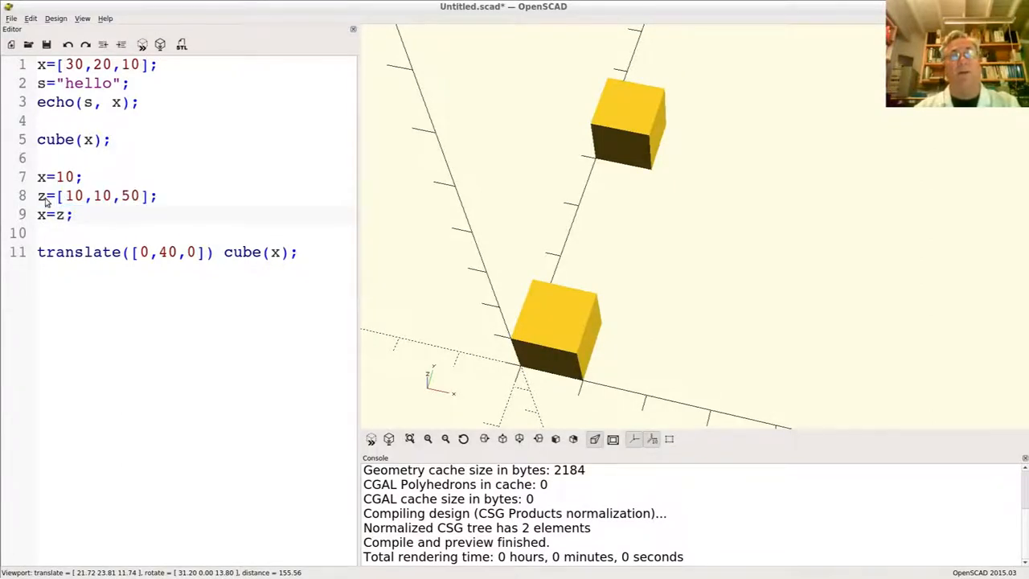
drag(37, 196, 74, 216)
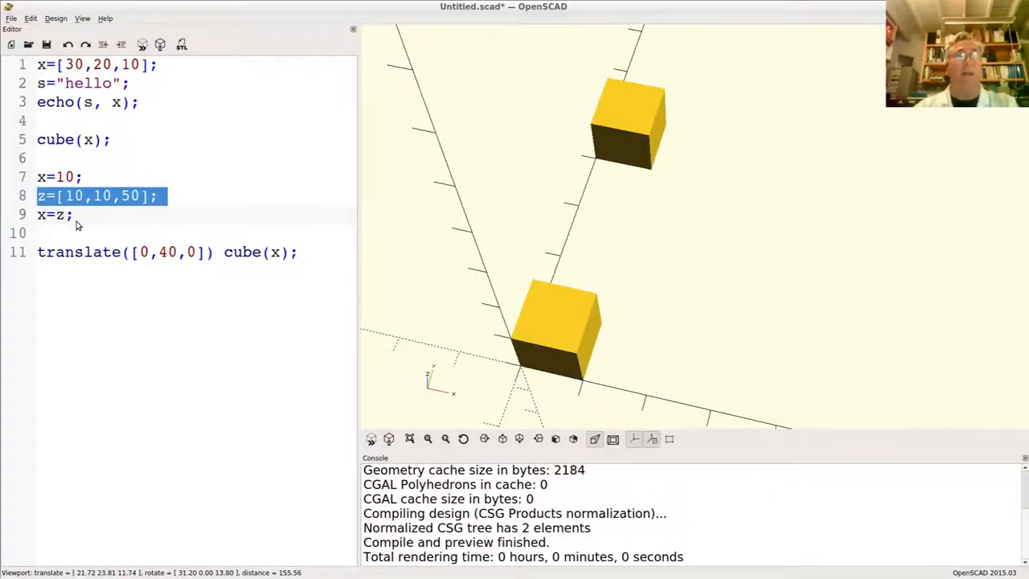
Re-preview and highlight the console's unknown variable 'z' warning with echo "hello", undef
click(71, 215)
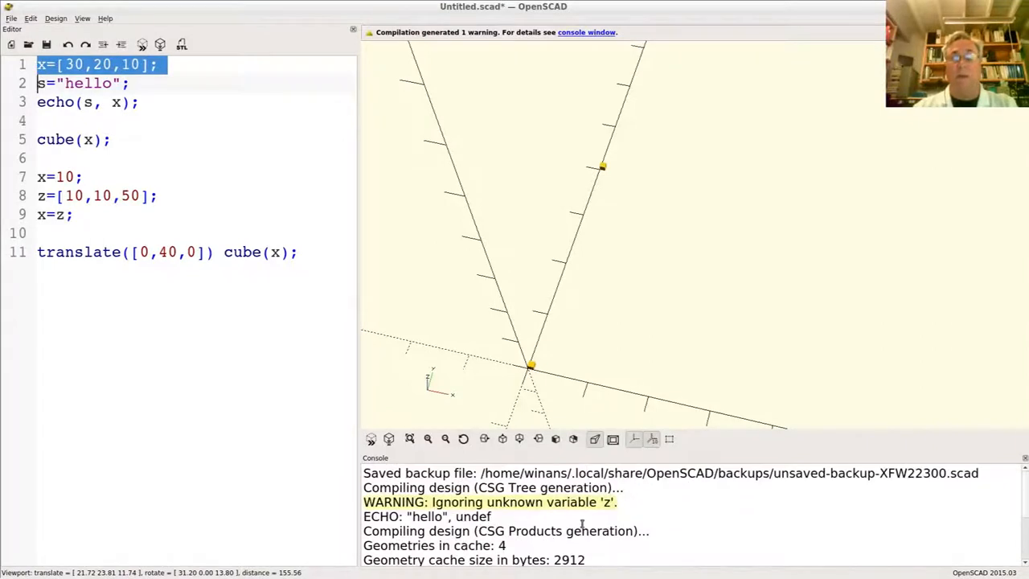
mouse_move(634, 100)
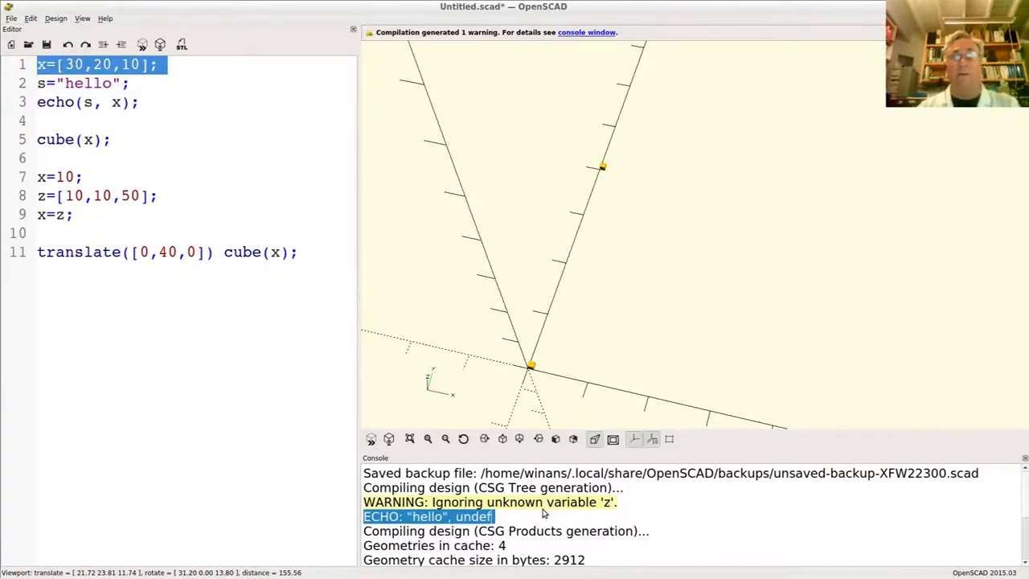
double_click(571, 501)
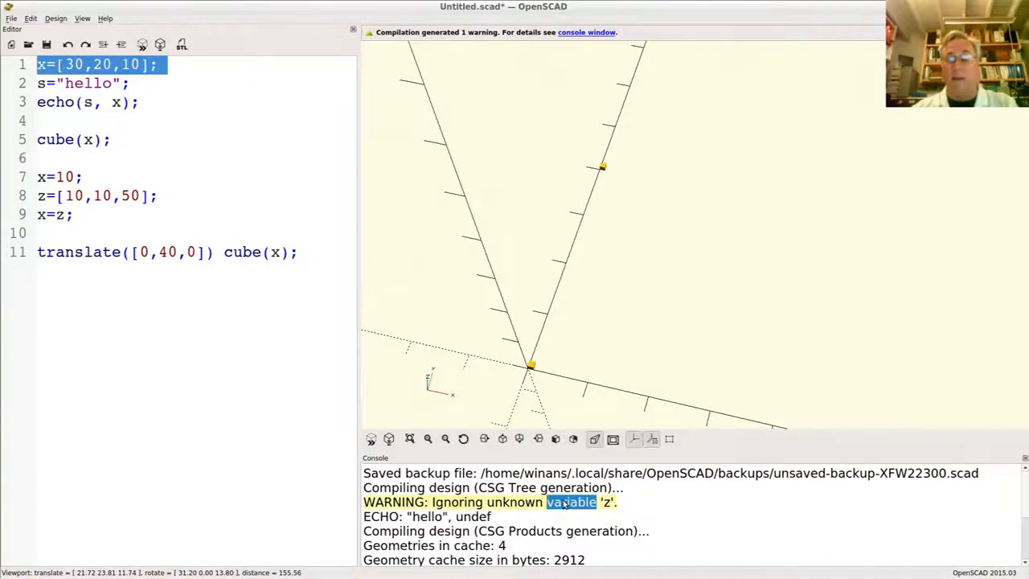
triple_click(491, 501)
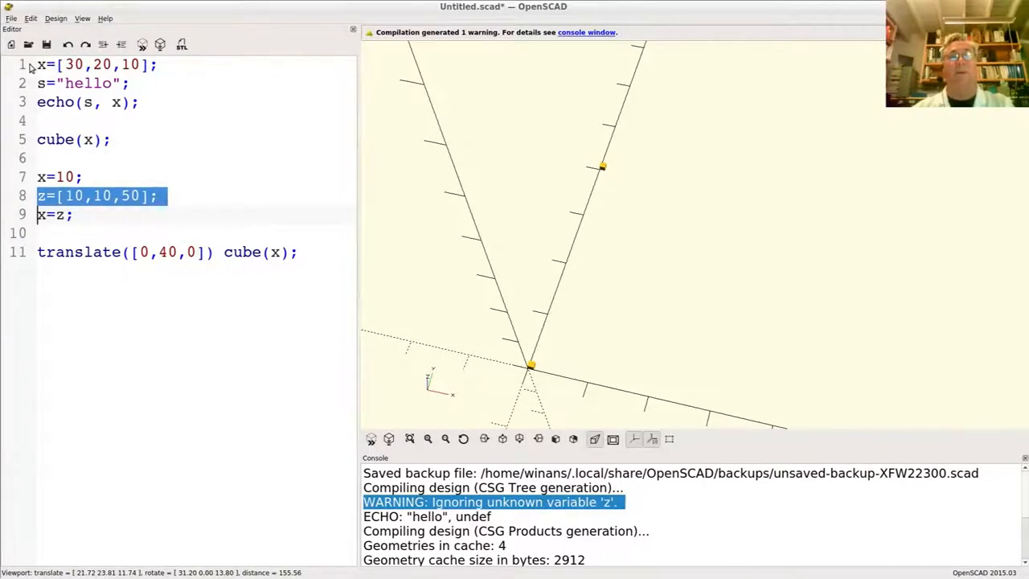
click(97, 64)
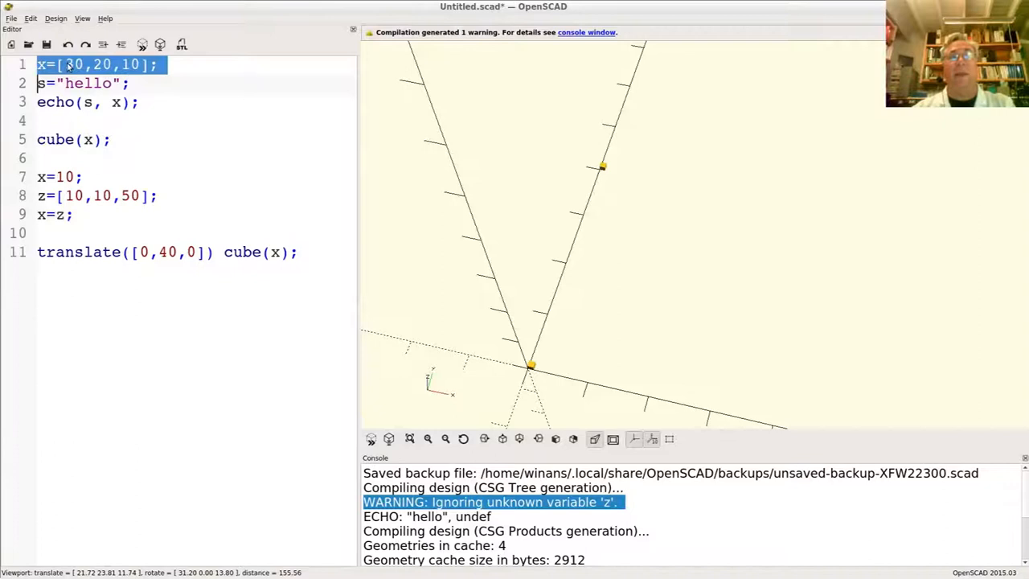
Add a new top line z=0; so x=z yields two tall 10×10×50 boxes
click(159, 64)
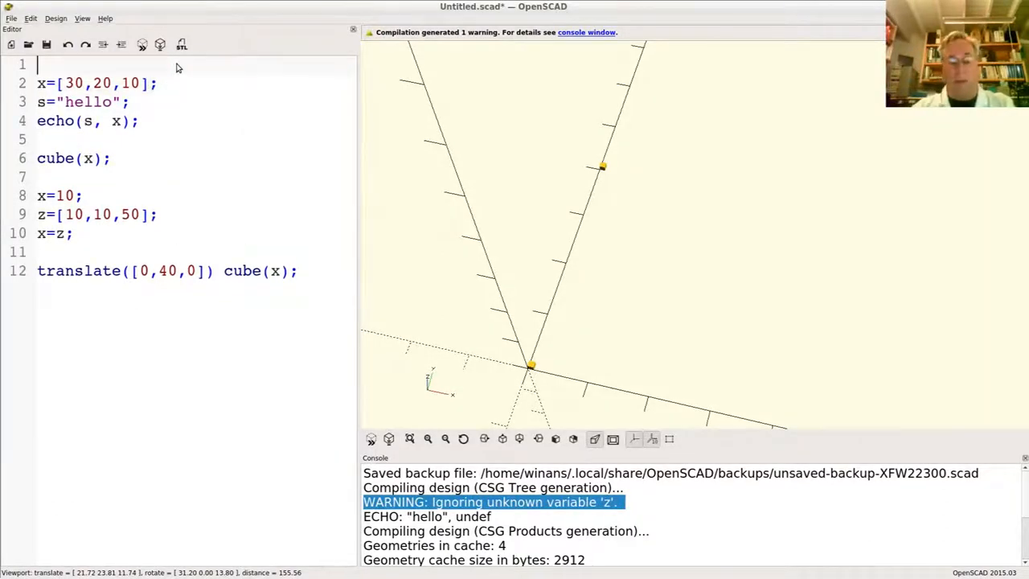
text(z=)
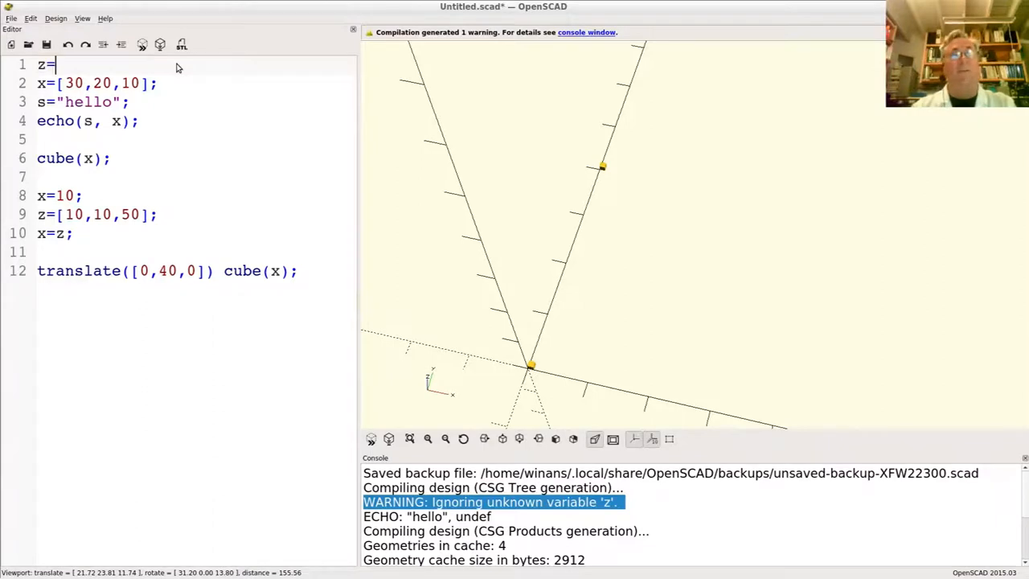
text(0;)
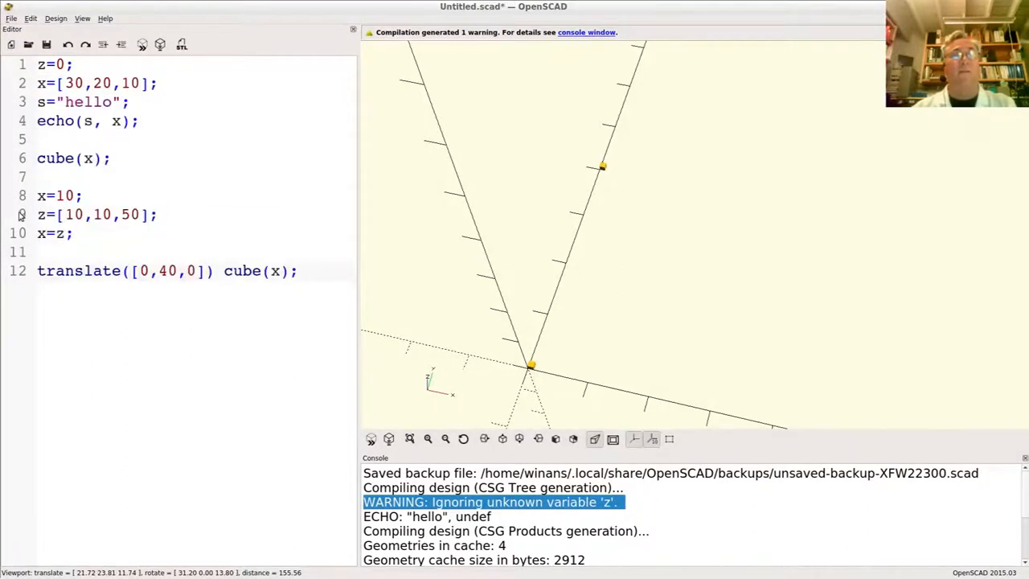
triple_click(96, 215)
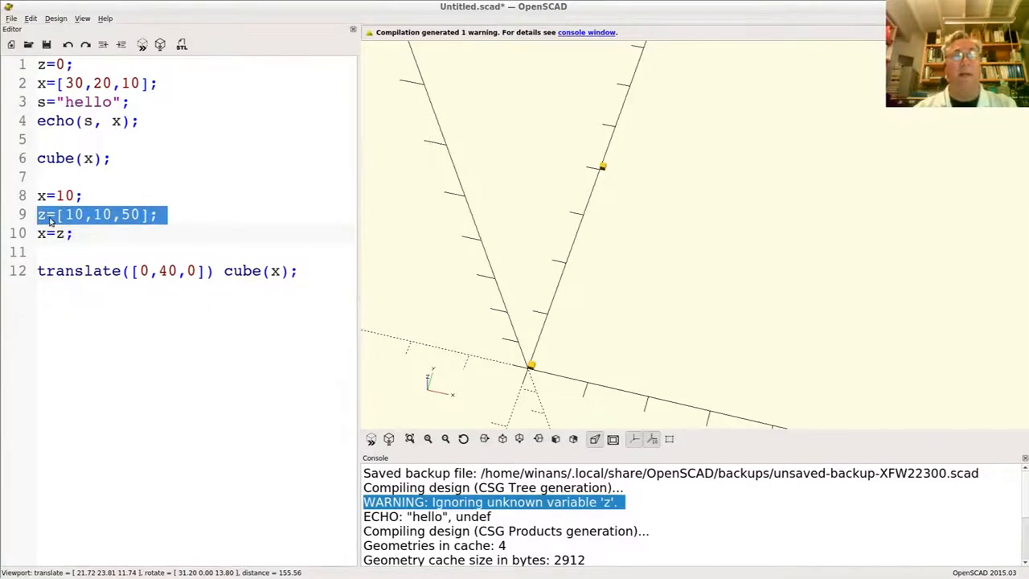
click(57, 233)
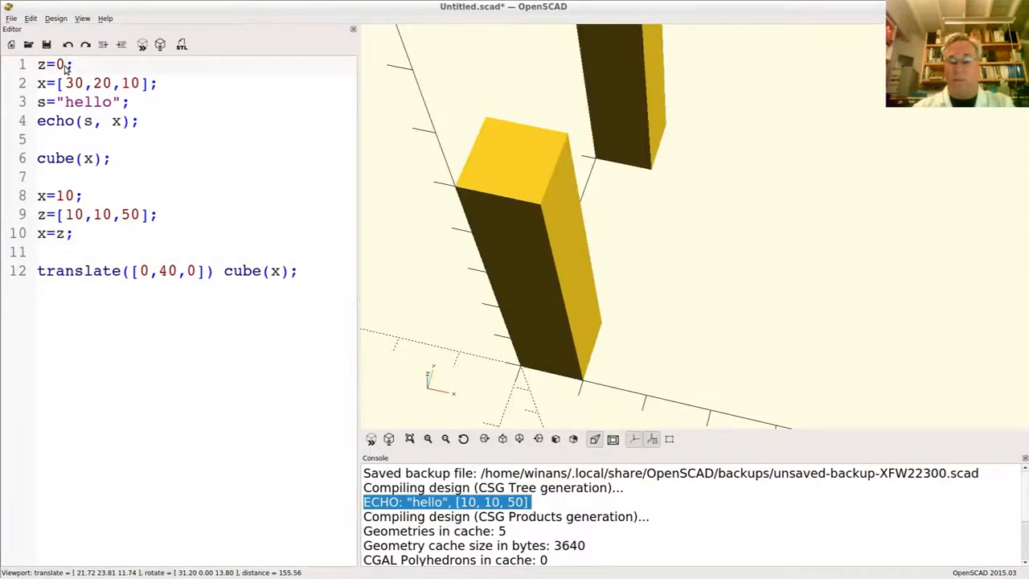
Change the top declarations to z=undef; and x=undef;, keeping the tall boxes and echo [10, 10, 50]
text(undef)
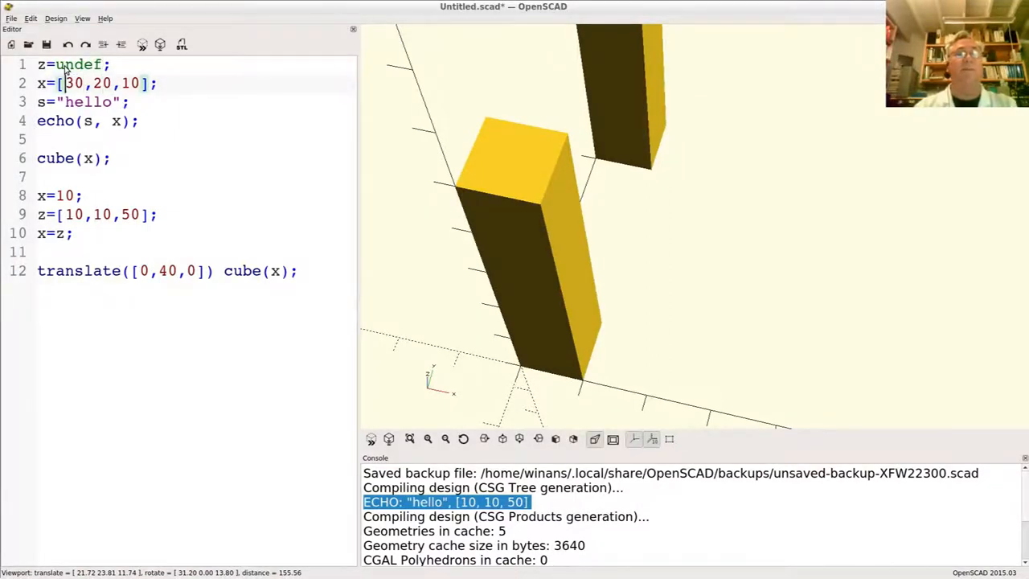
text(undef;)
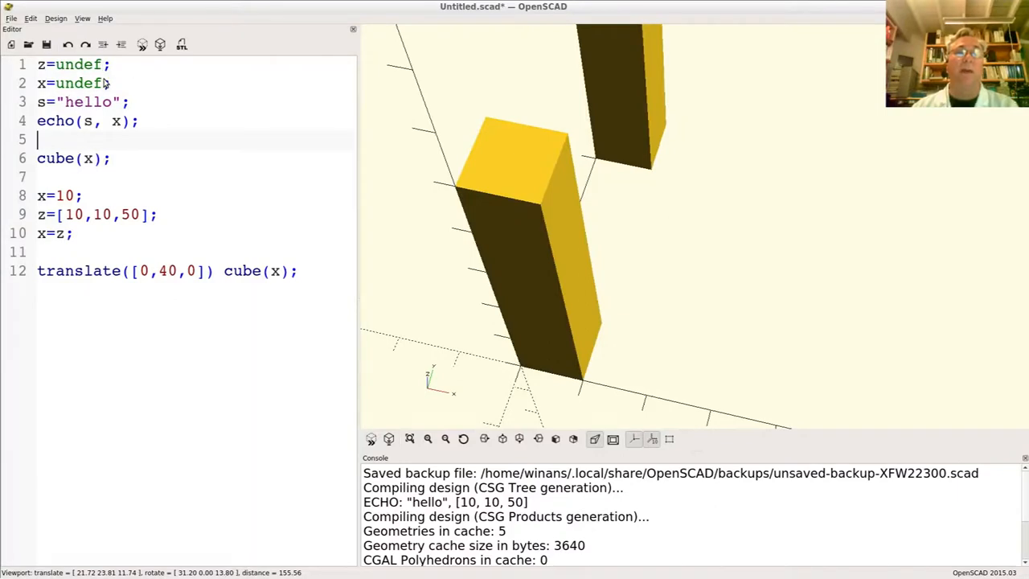
scroll(up, 3)
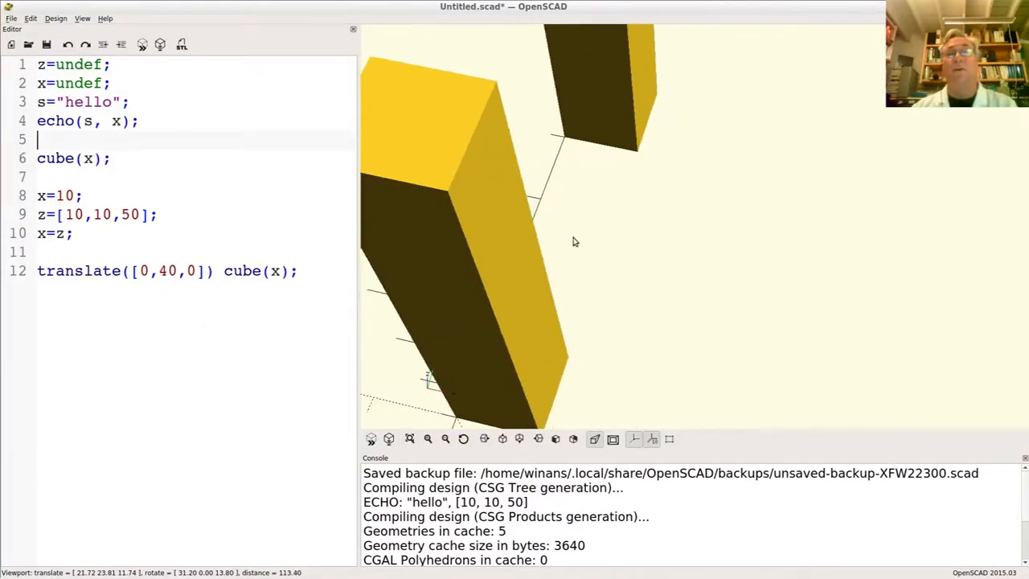